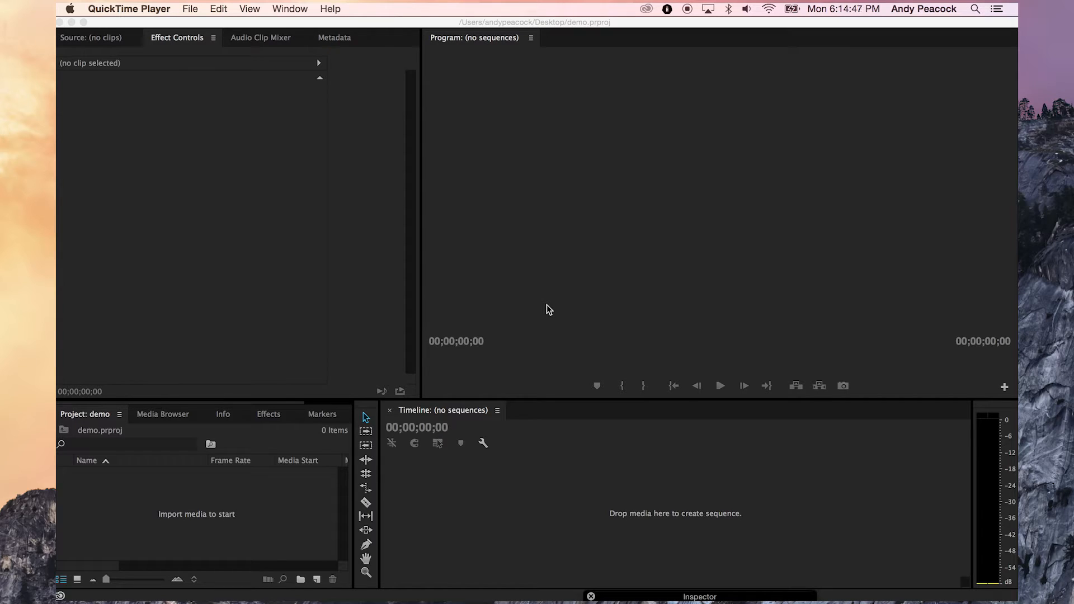
pyautogui.moveTo(343, 259)
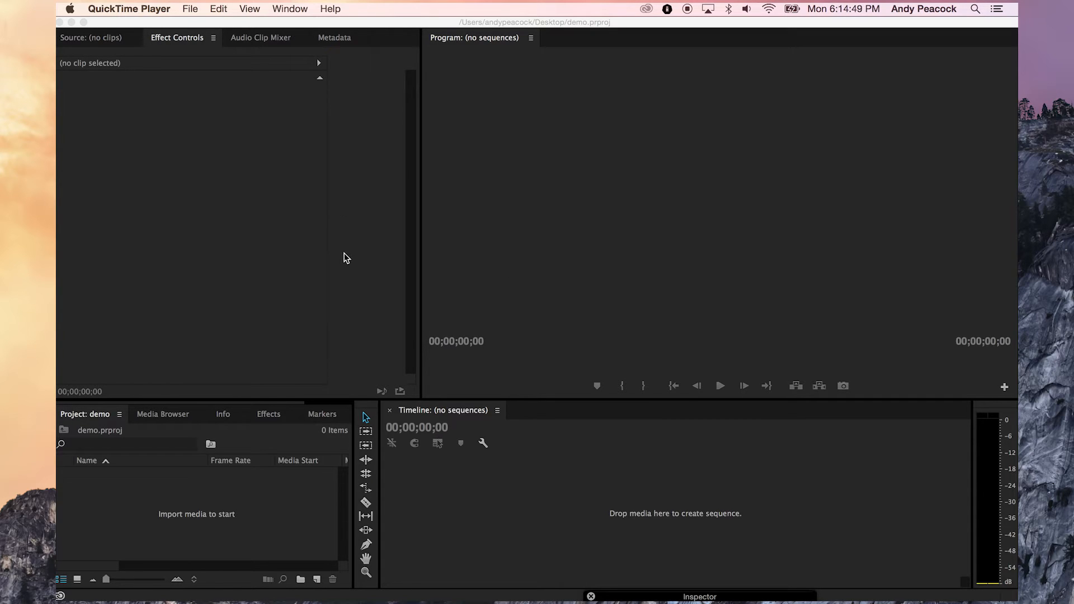
# - Reveal the File > New submenu in the empty demo project
pyautogui.click(168, 9)
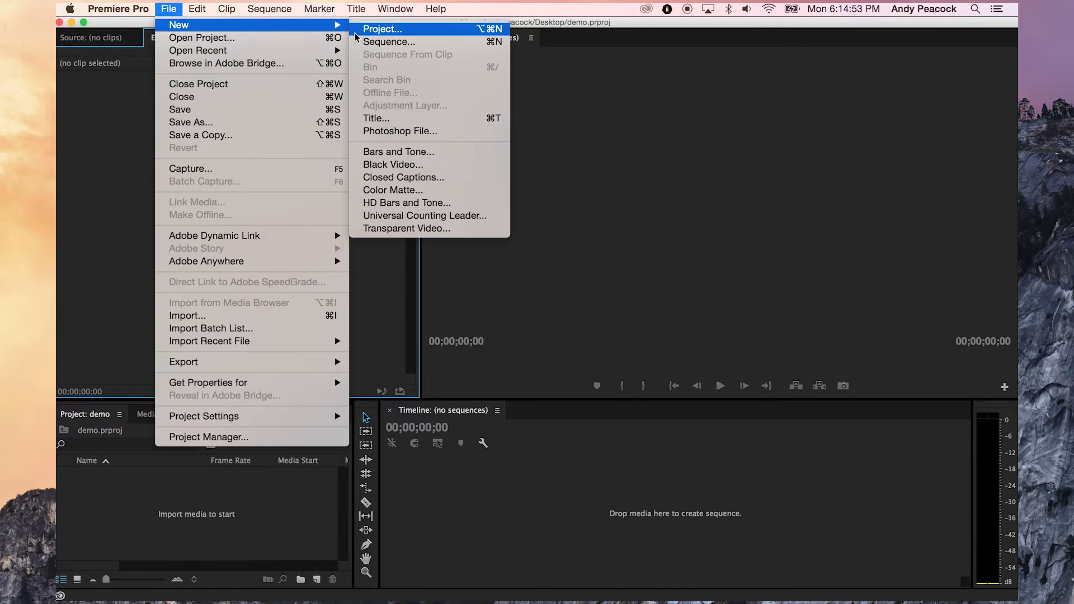
# - Create Sequence 01 from the Custom 360fly preset at 1504×1504, 29.97 fps
pyautogui.click(390, 42)
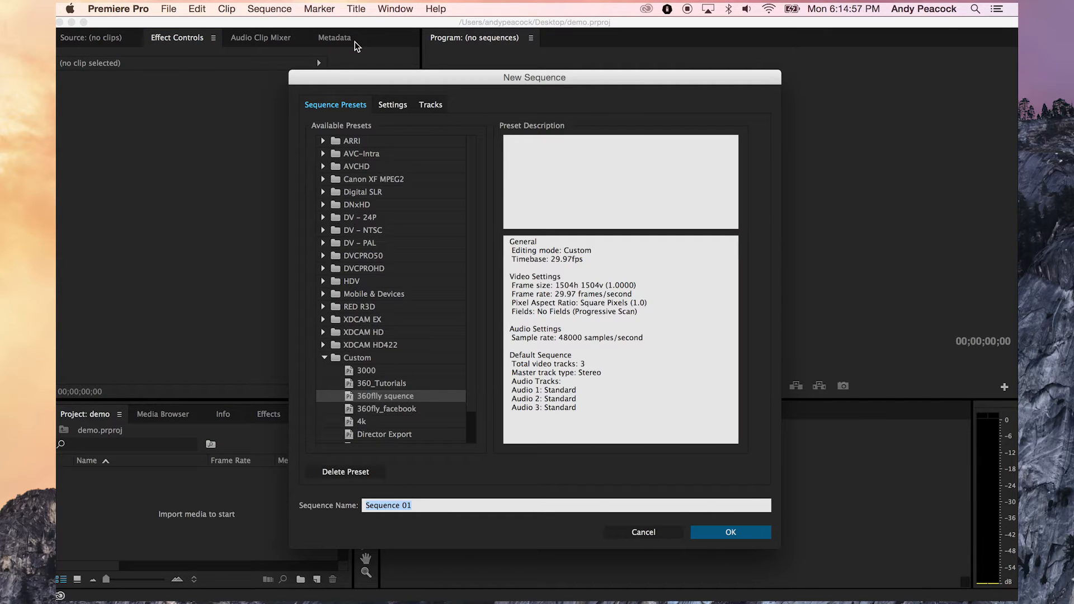
pyautogui.moveTo(524, 158)
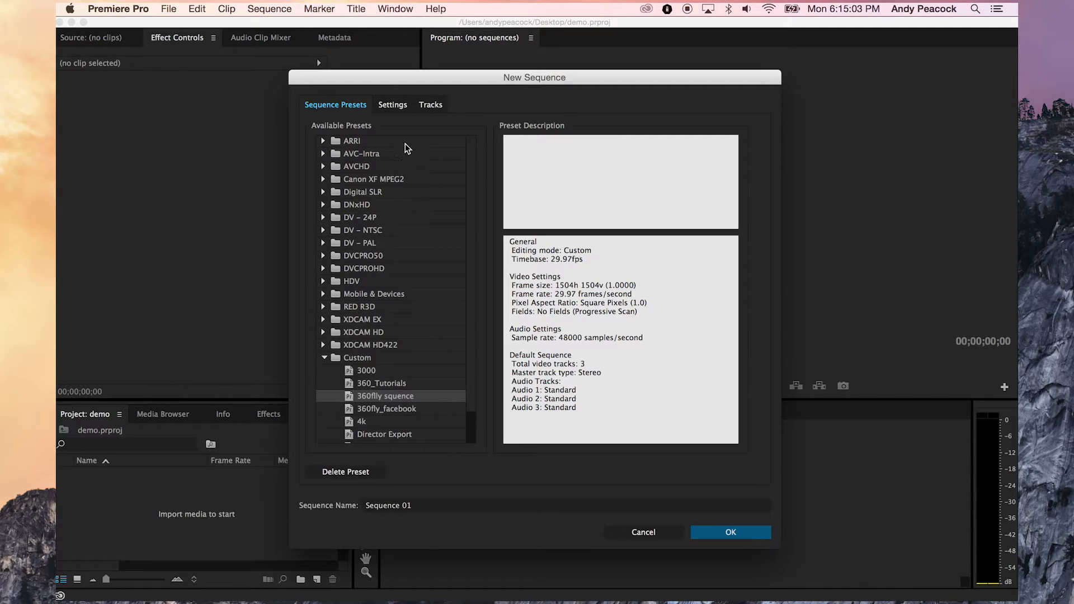
pyautogui.click(393, 104)
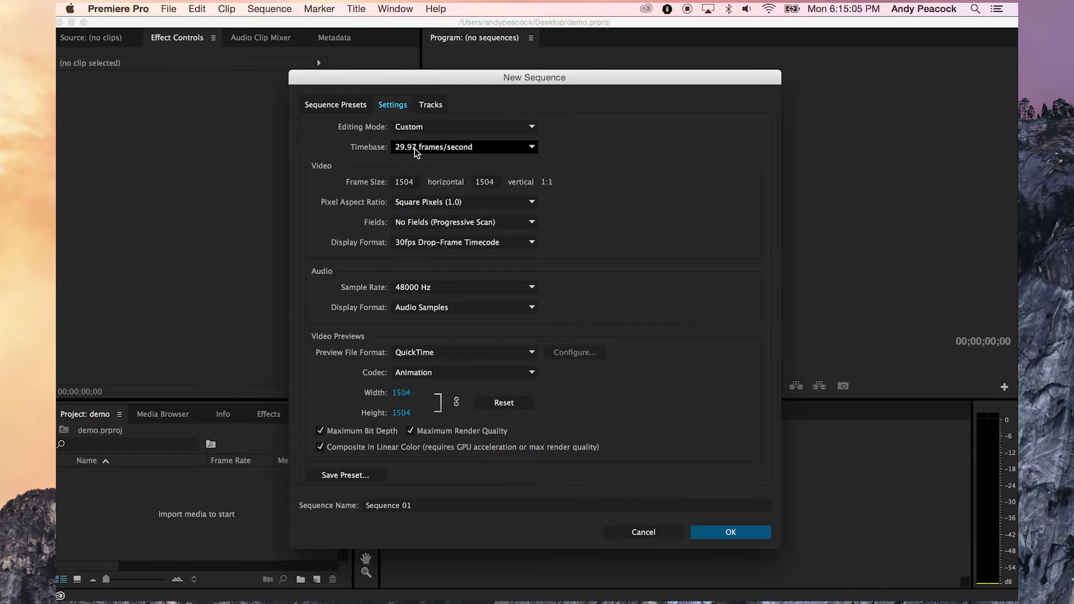
pyautogui.moveTo(450, 191)
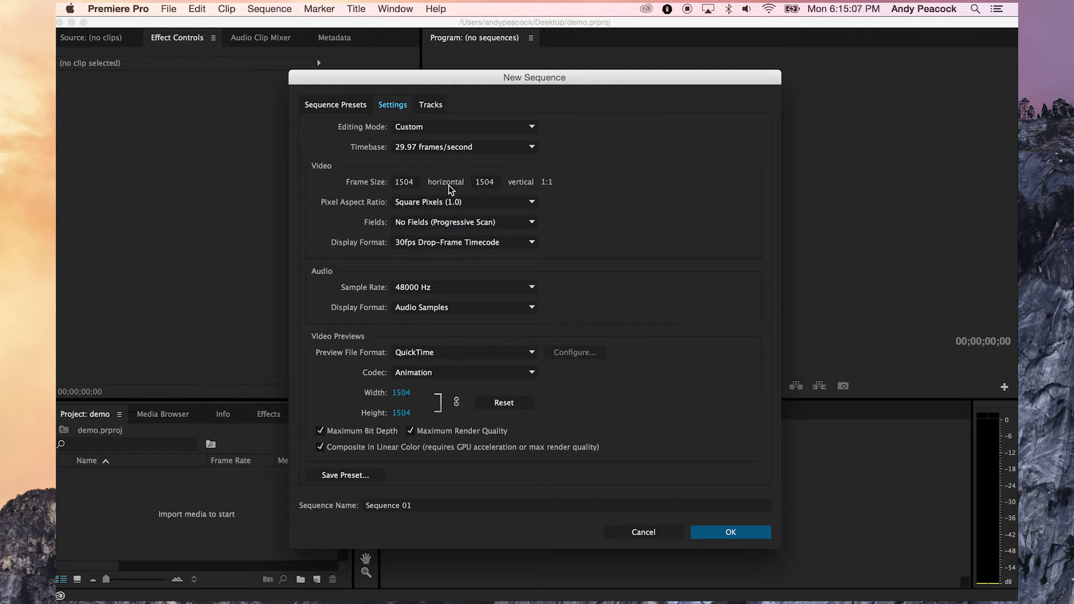
pyautogui.moveTo(483, 192)
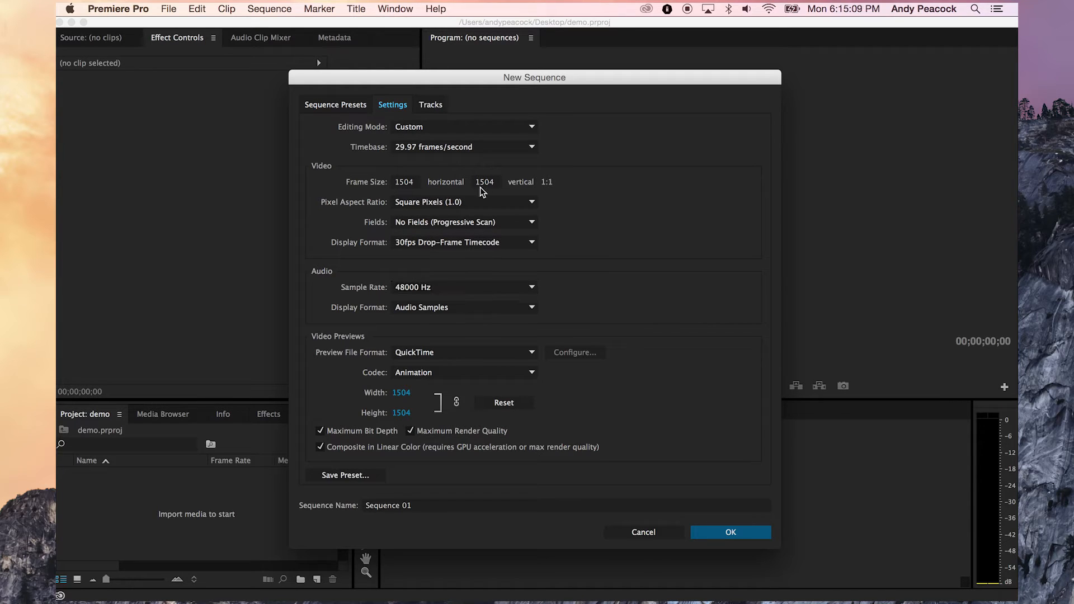
pyautogui.moveTo(490, 433)
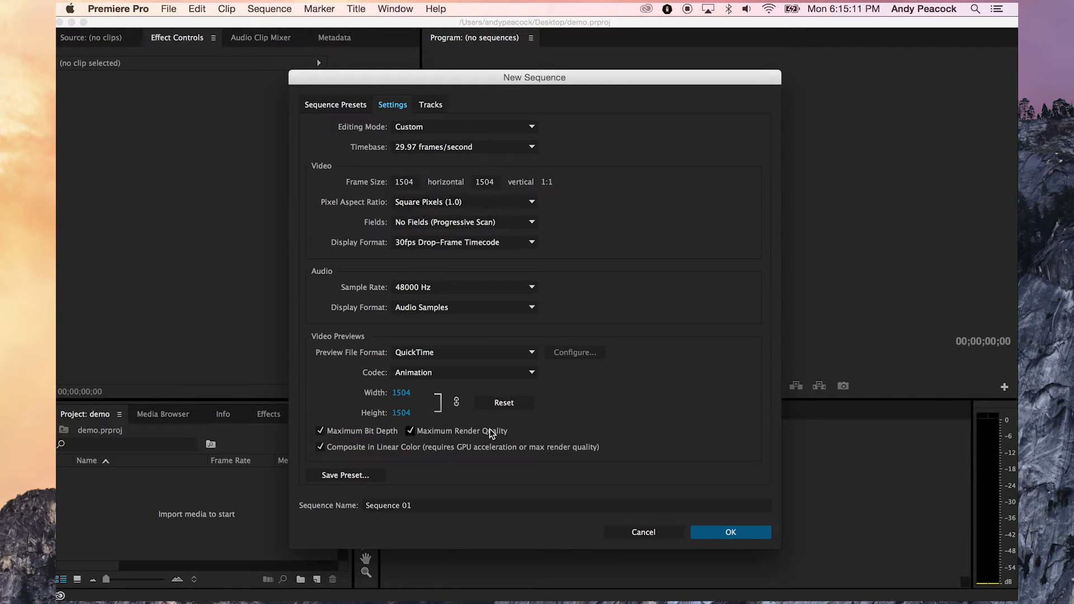
pyautogui.click(729, 533)
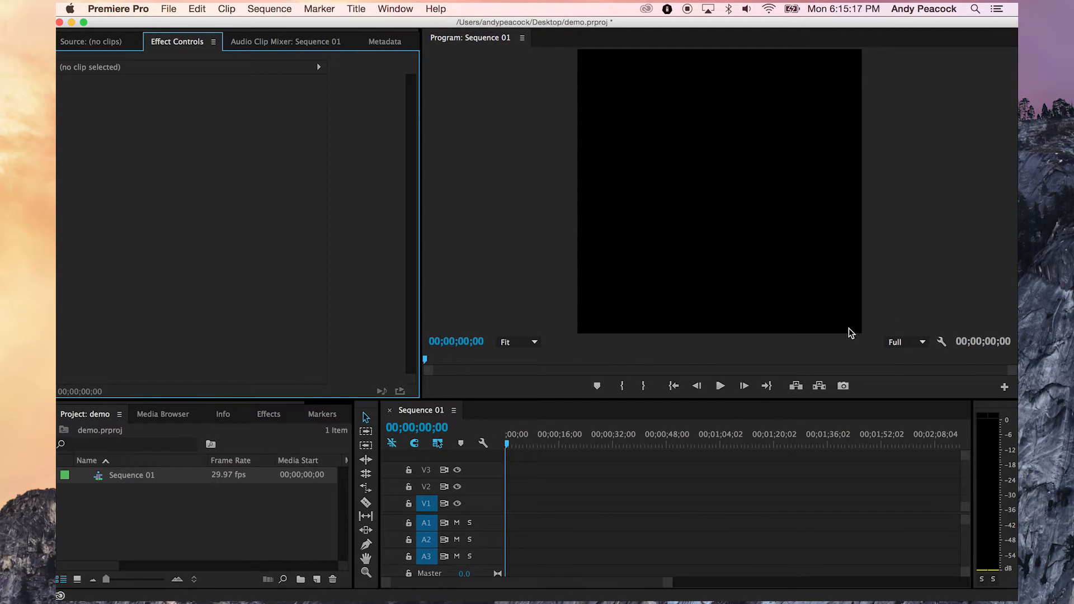
pyautogui.moveTo(157, 149)
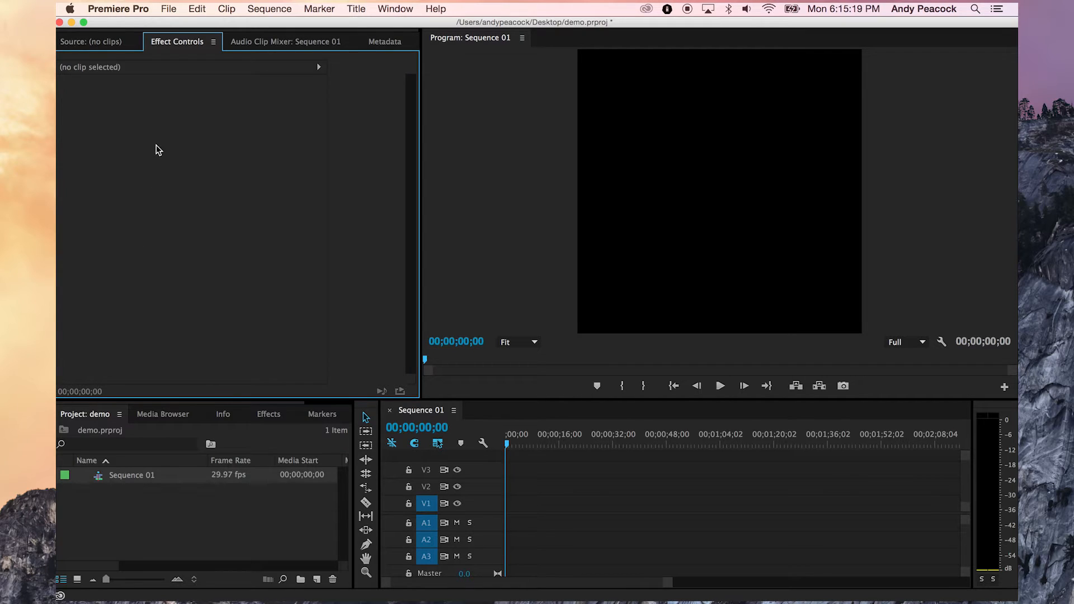
# - Import plant.mp4 and place it on Sequence 01's first video and audio tracks
pyautogui.click(169, 9)
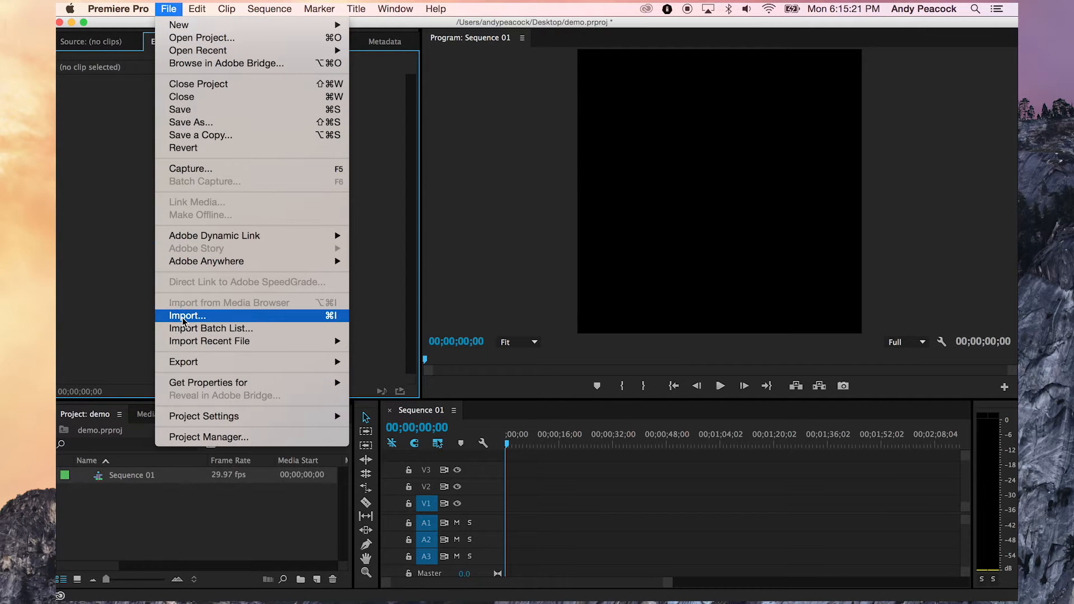
pyautogui.click(187, 316)
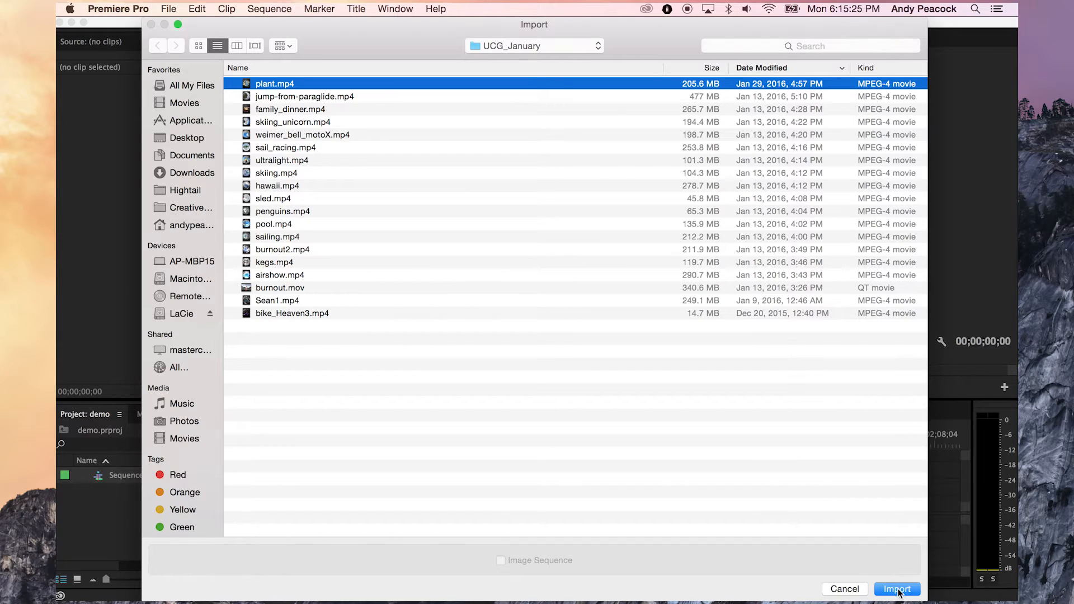
pyautogui.click(897, 590)
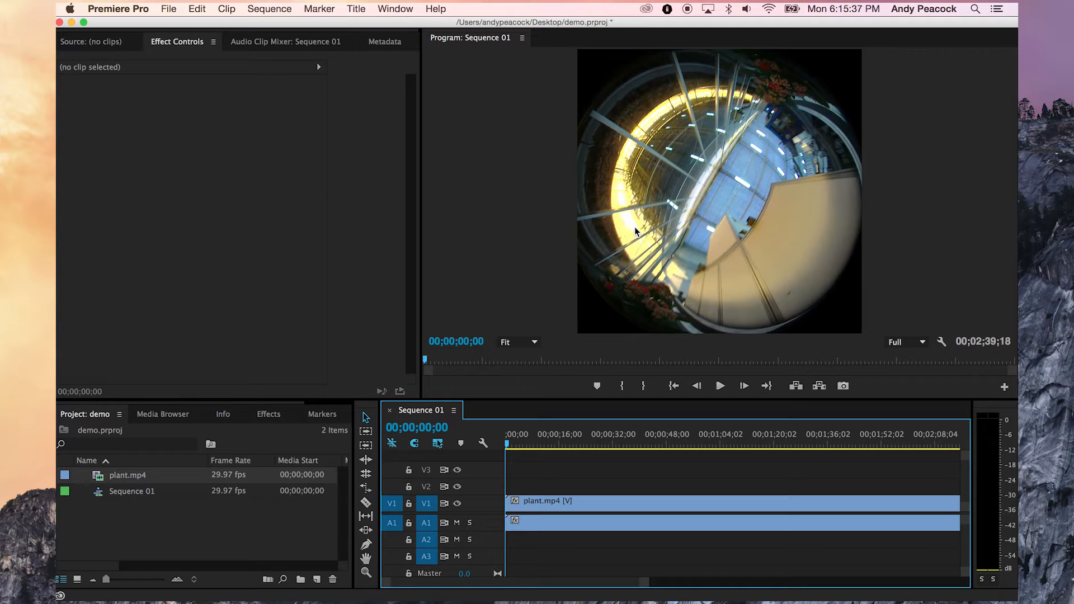
pyautogui.moveTo(549, 228)
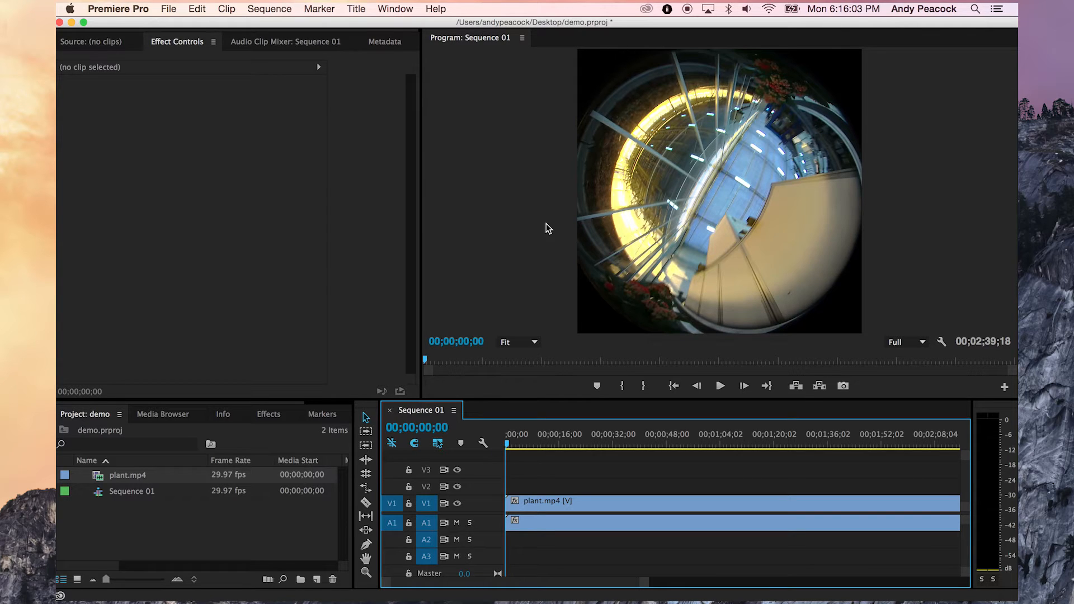
pyautogui.moveTo(602, 358)
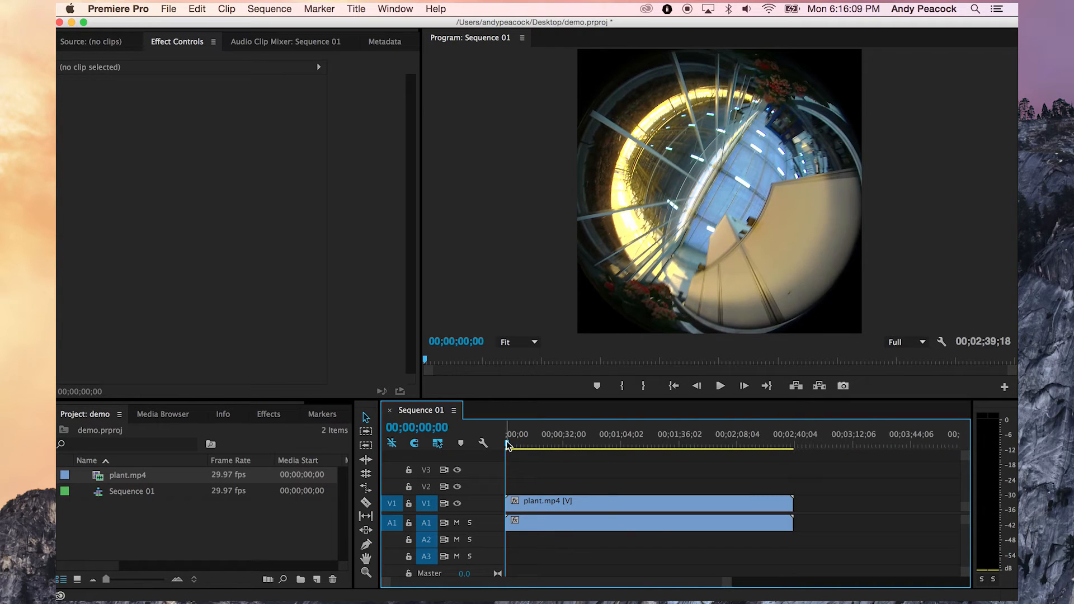
# - Razor-split plant.mp4 near 24 seconds and ripple-delete the piece, shortening the sequence to about 2:13
pyautogui.click(558, 435)
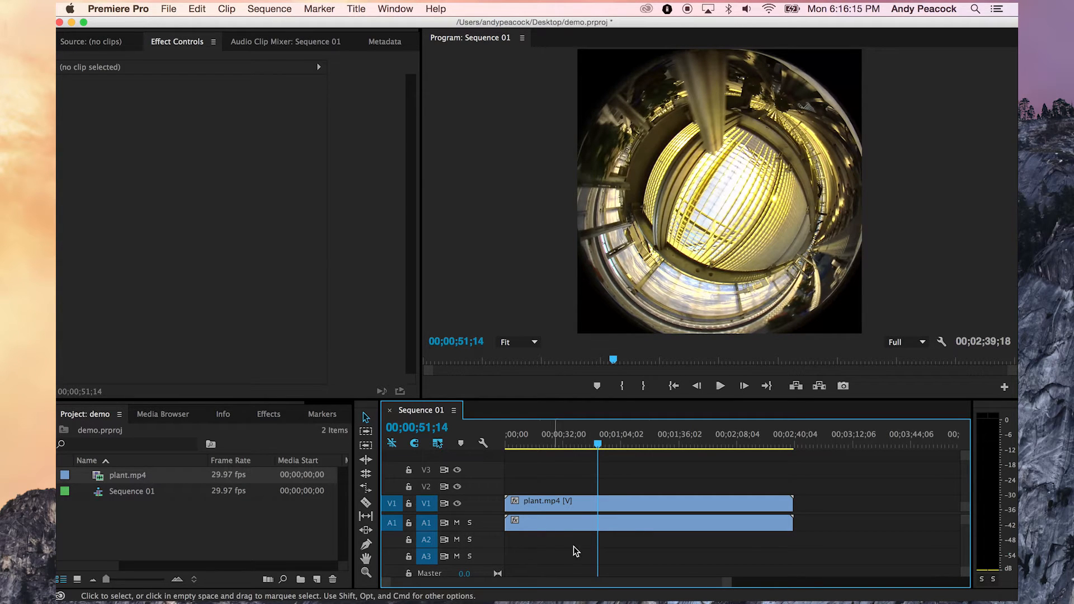
pyautogui.click(514, 445)
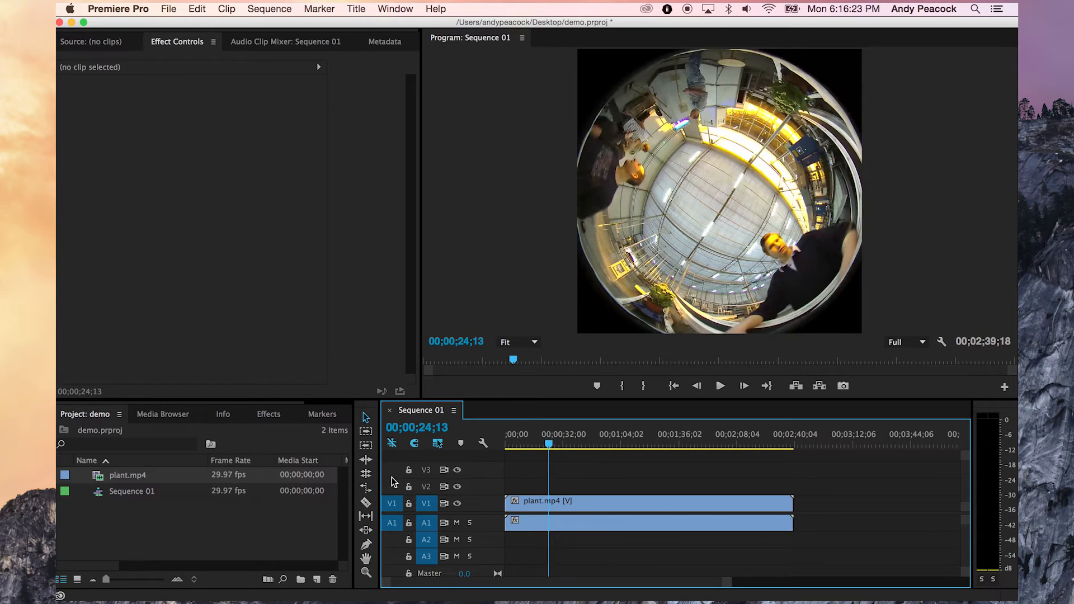
pyautogui.click(366, 503)
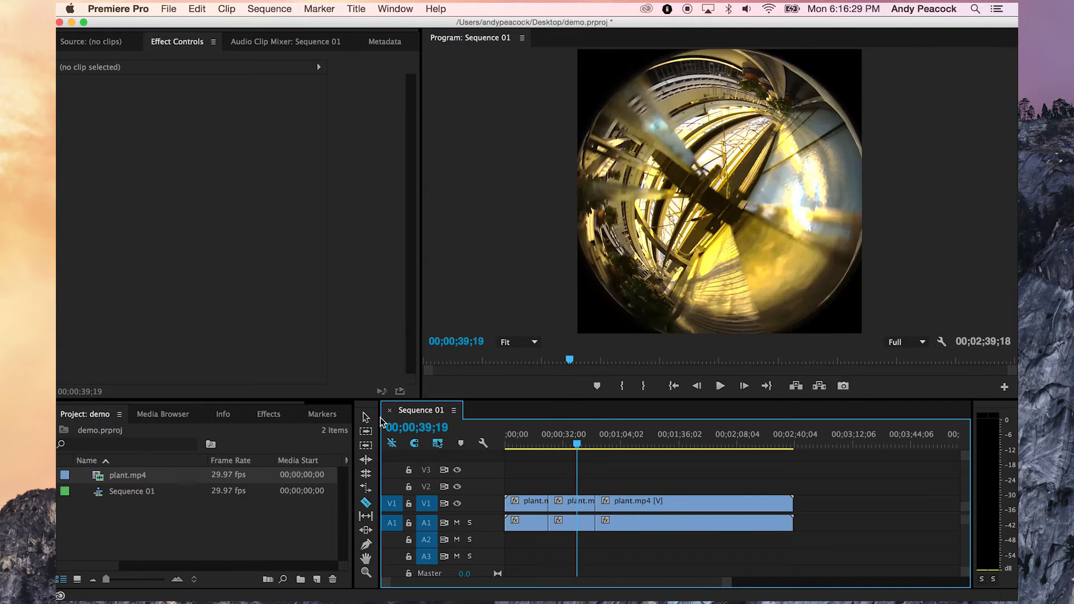
pyautogui.click(572, 502)
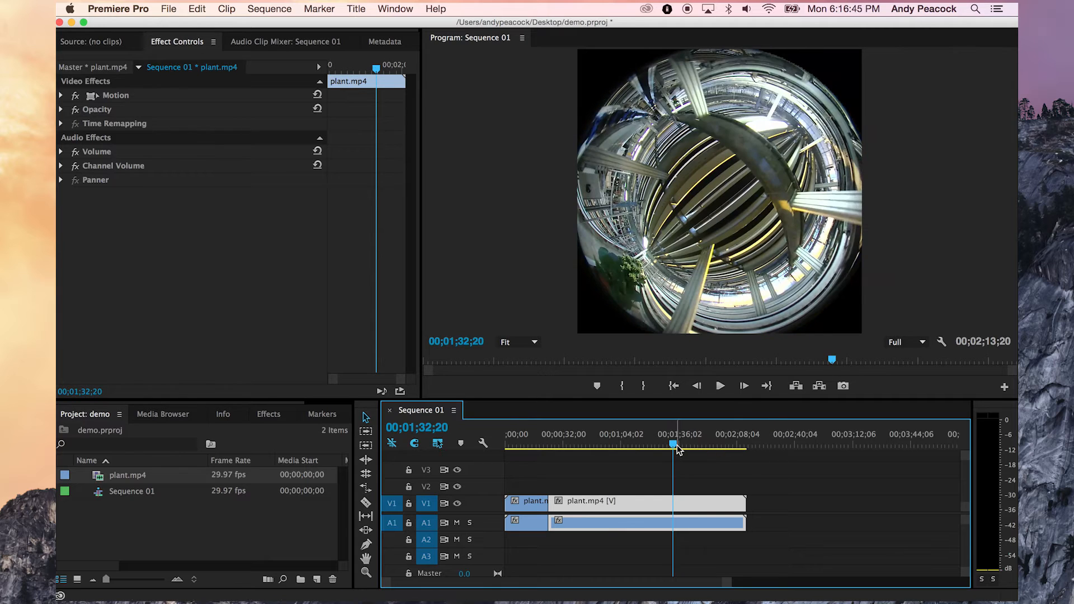
# - Split the clip twice around 1:32, remove the isolated section, then clear the timeline
pyautogui.click(366, 502)
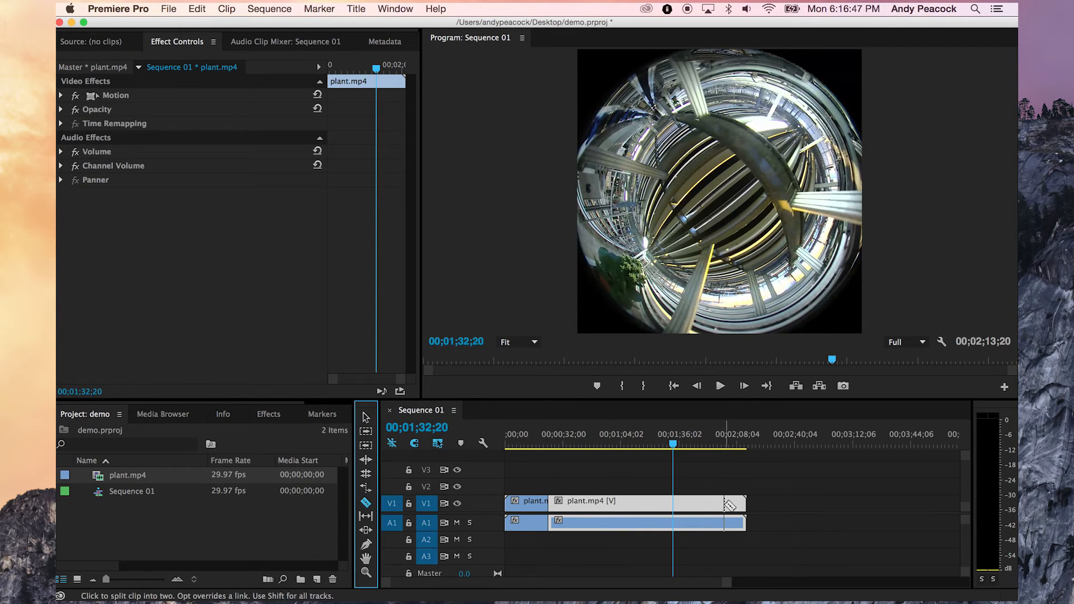
pyautogui.click(672, 501)
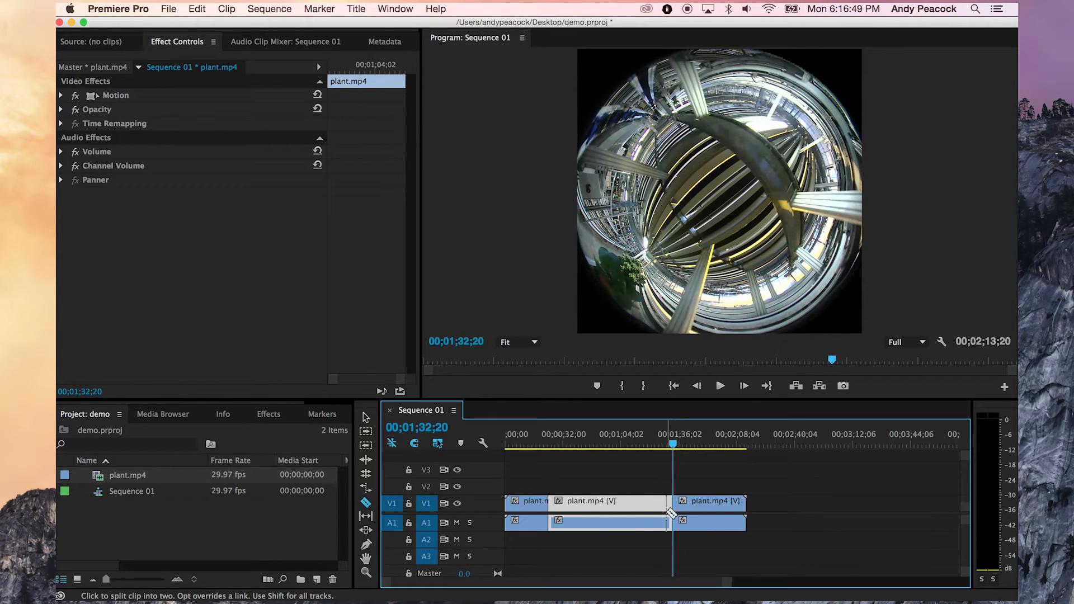
pyautogui.click(674, 502)
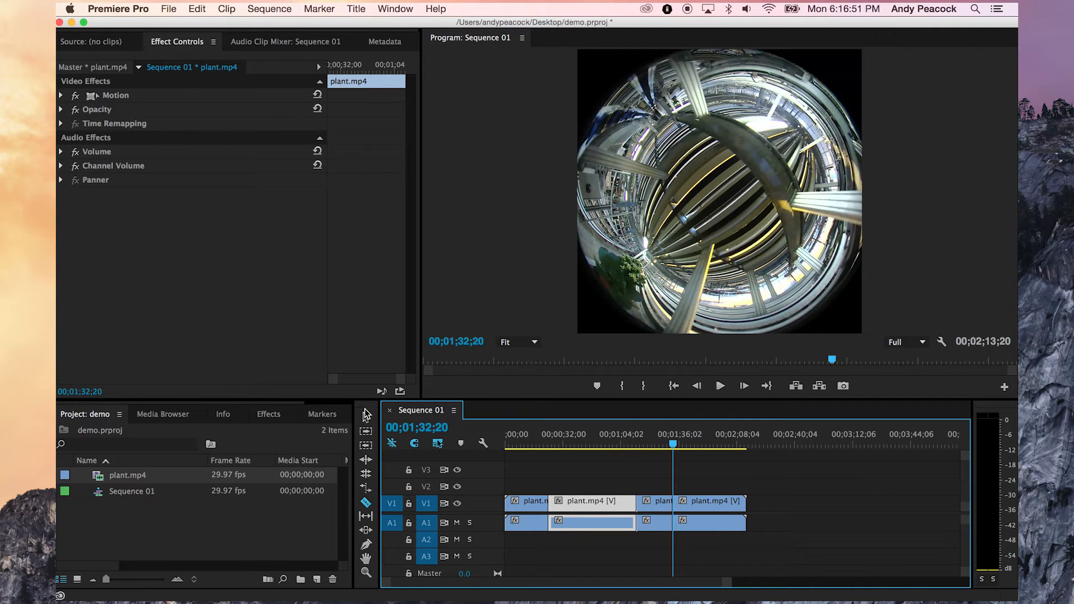
pyautogui.click(655, 501)
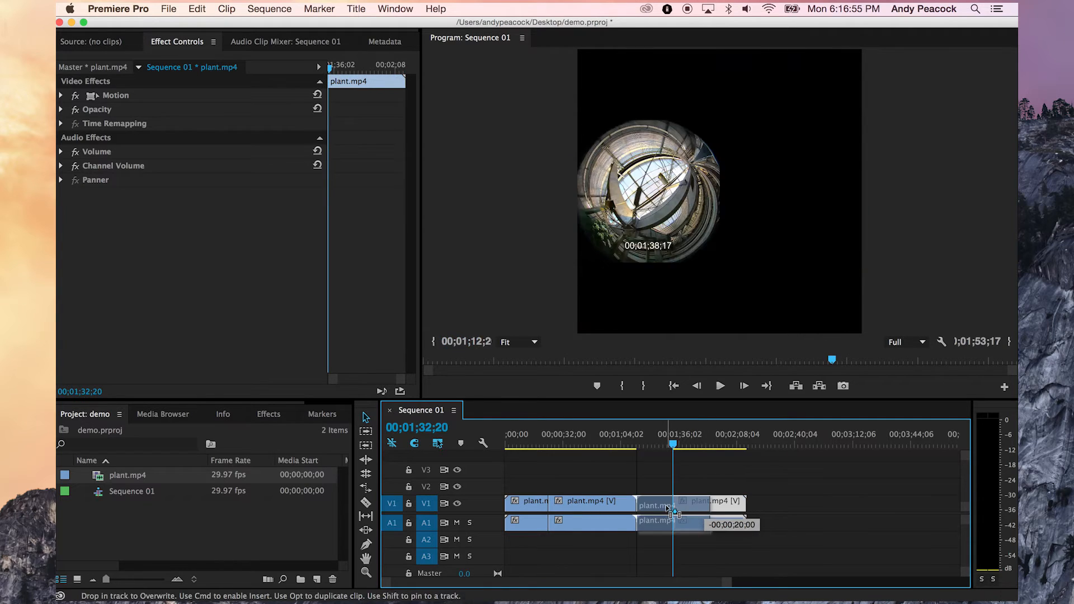
pyautogui.click(168, 9)
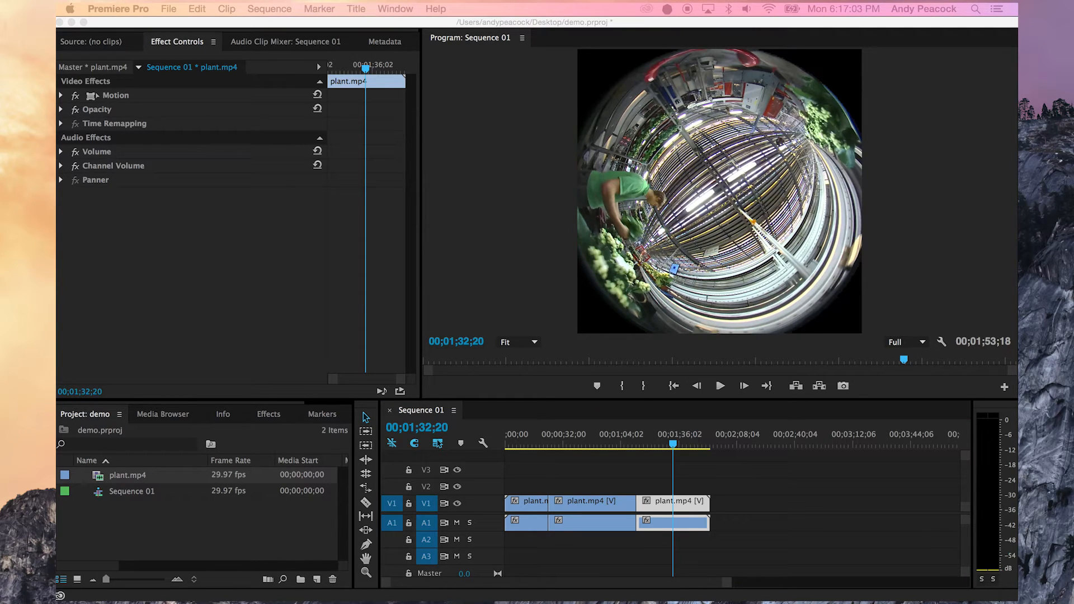
pyautogui.moveTo(728, 502)
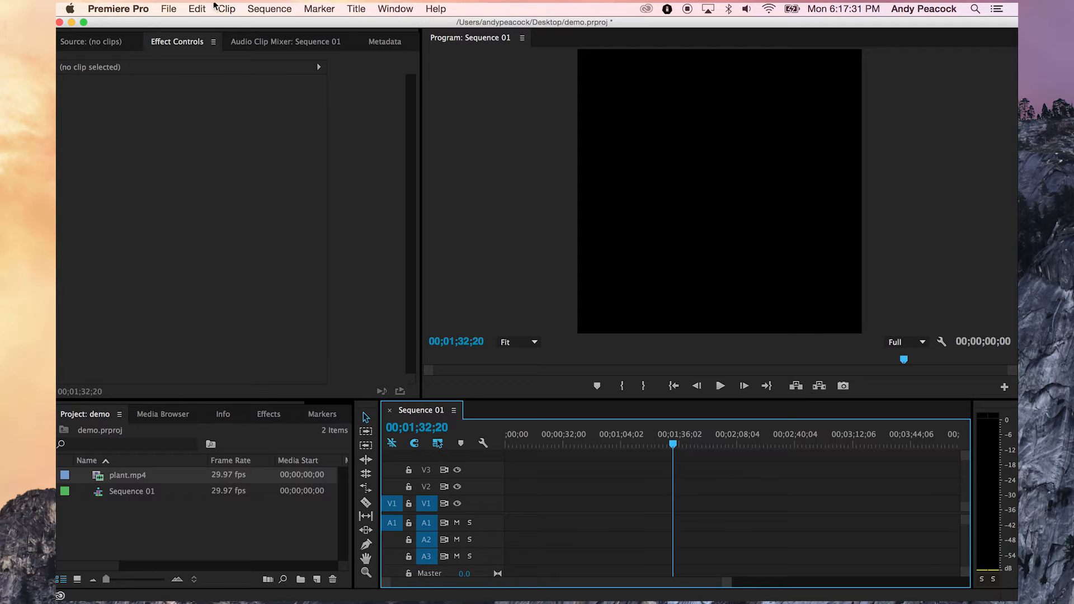
# - Create Sequence 02 from the Director Export preset at 2560×1280, 29.97 fps
pyautogui.click(168, 9)
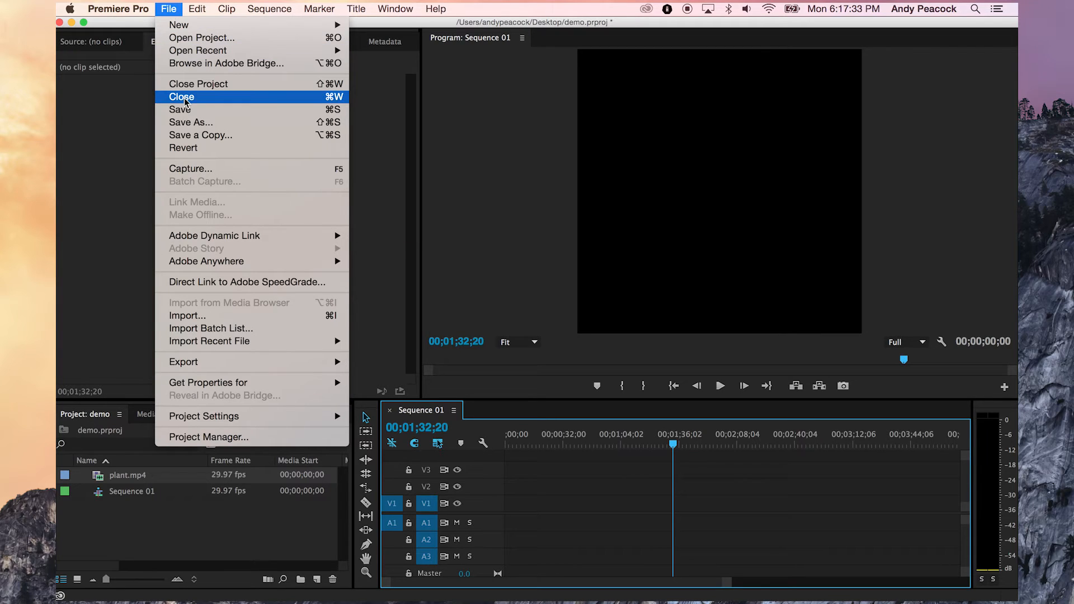
pyautogui.moveTo(226, 63)
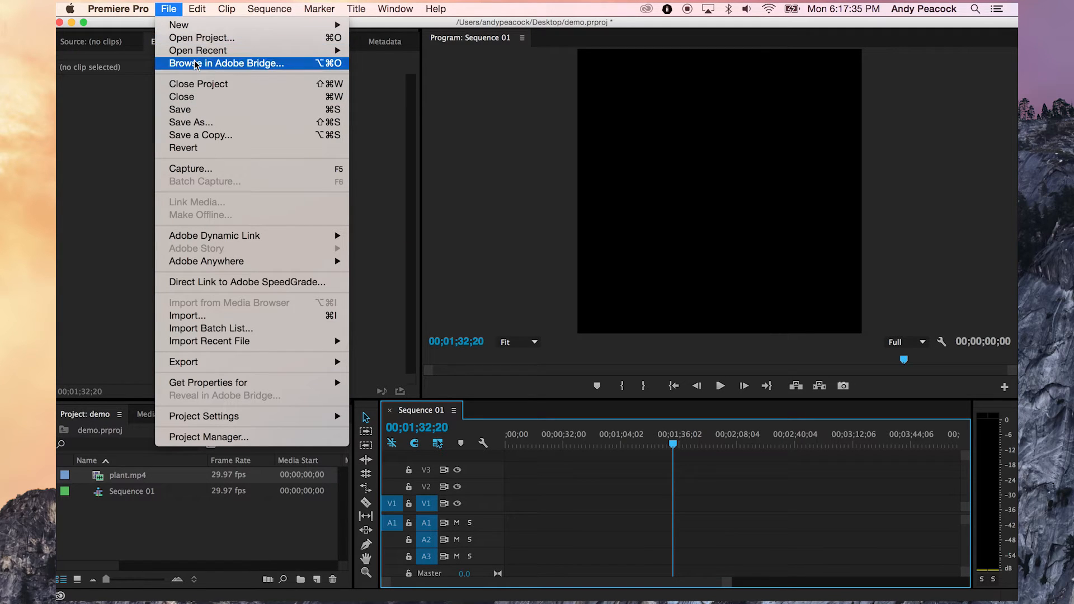
pyautogui.moveTo(199, 51)
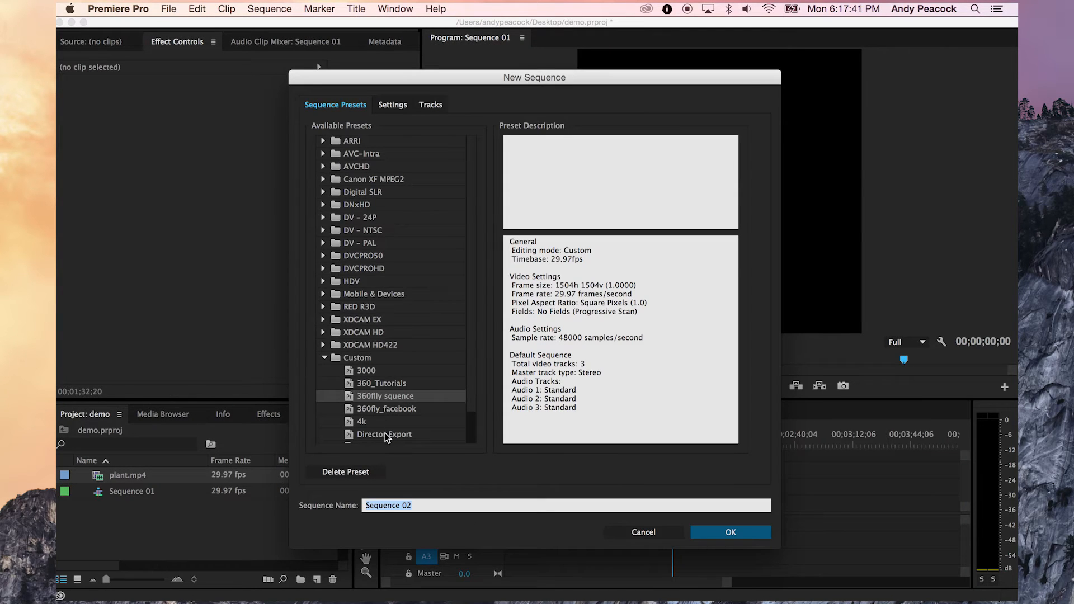
pyautogui.click(384, 434)
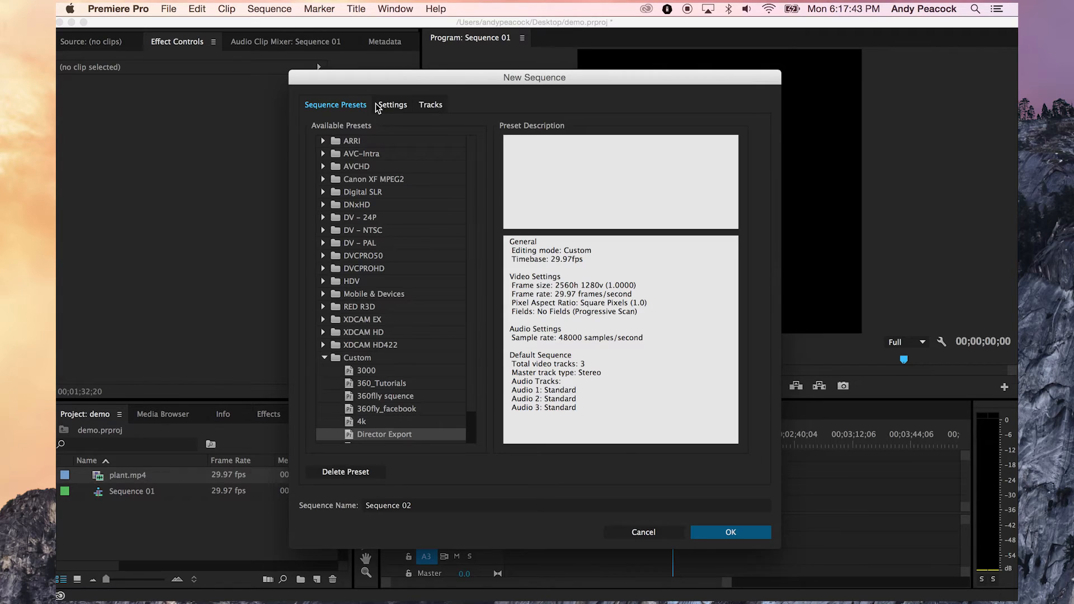
pyautogui.click(391, 104)
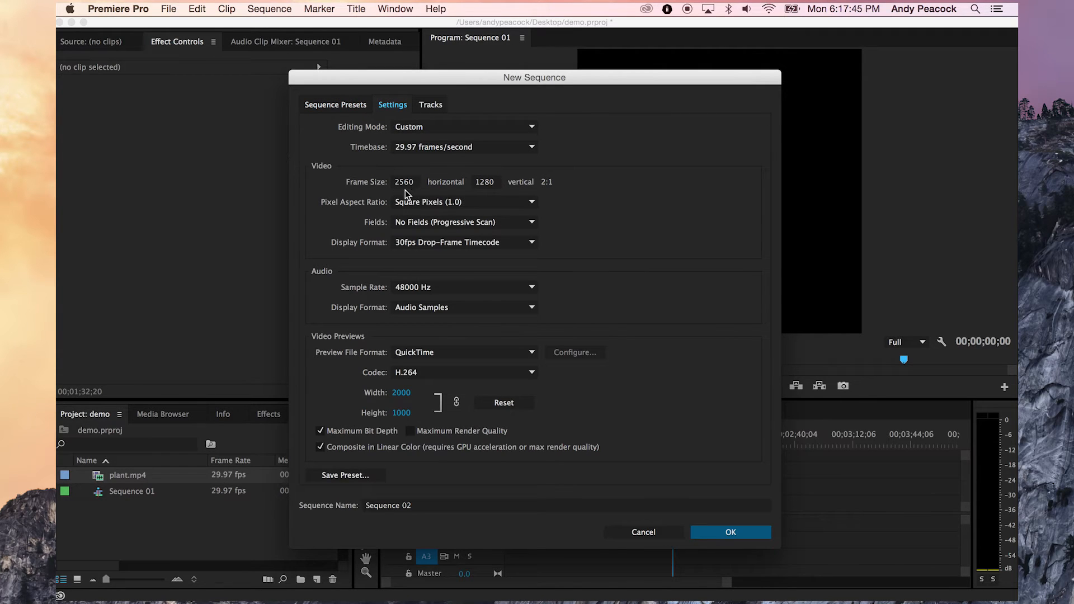
pyautogui.moveTo(467, 191)
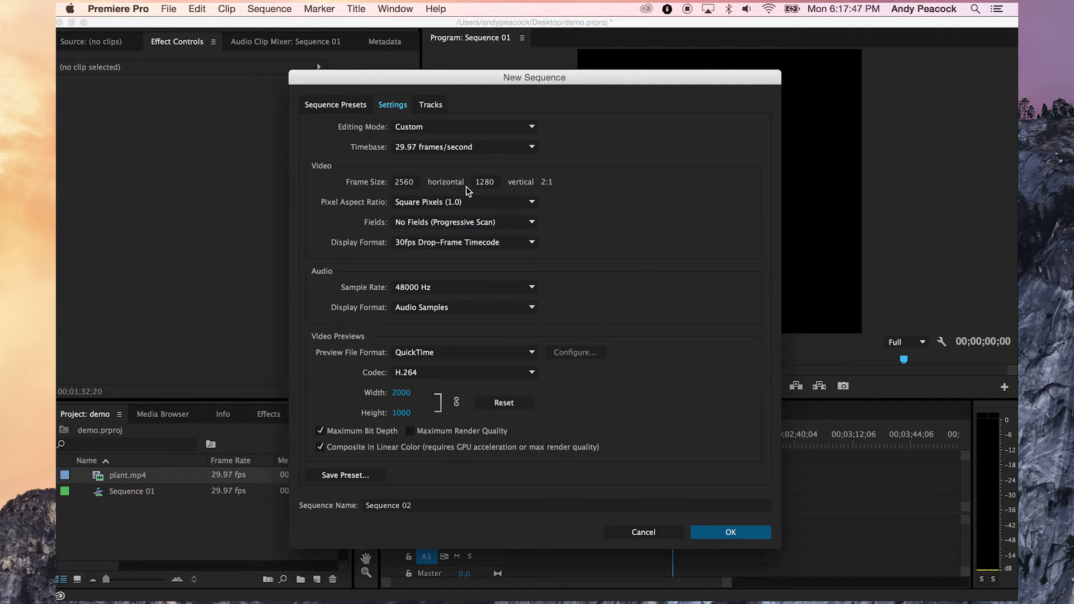
pyautogui.moveTo(355, 191)
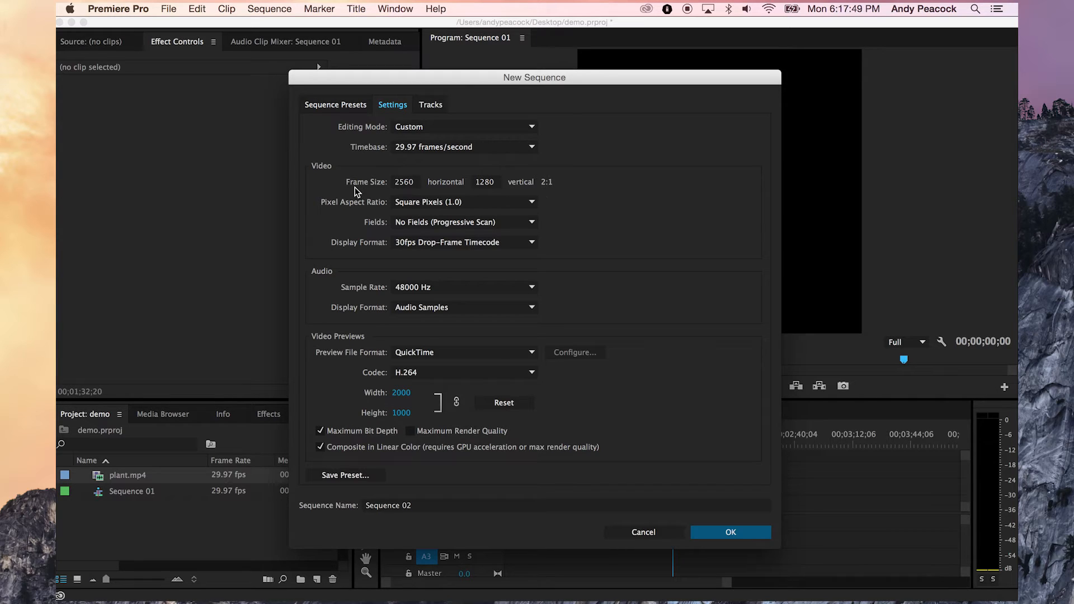
pyautogui.moveTo(548, 203)
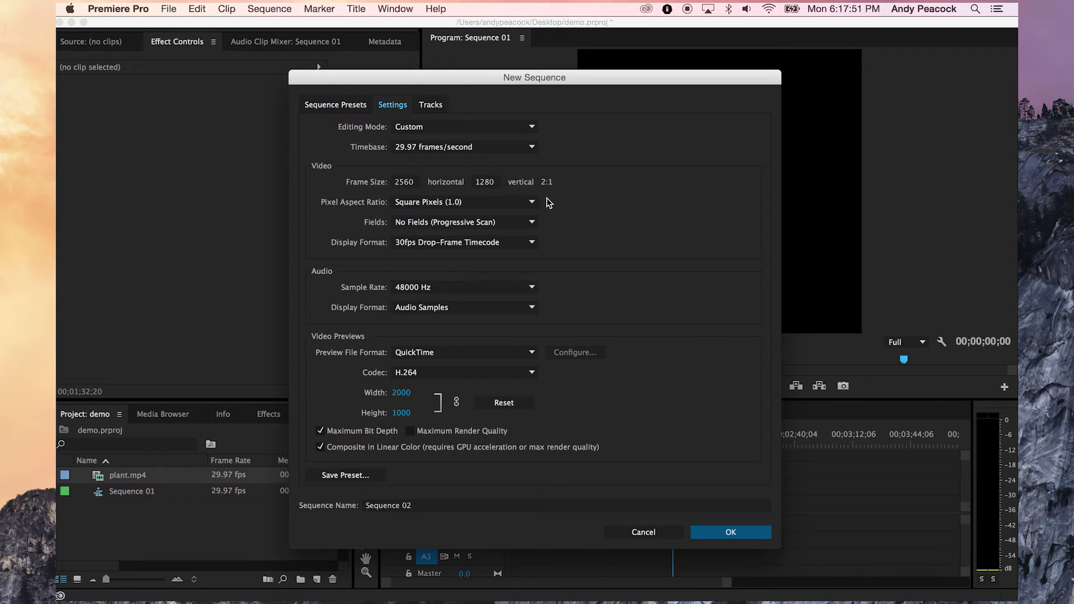
pyautogui.moveTo(740, 459)
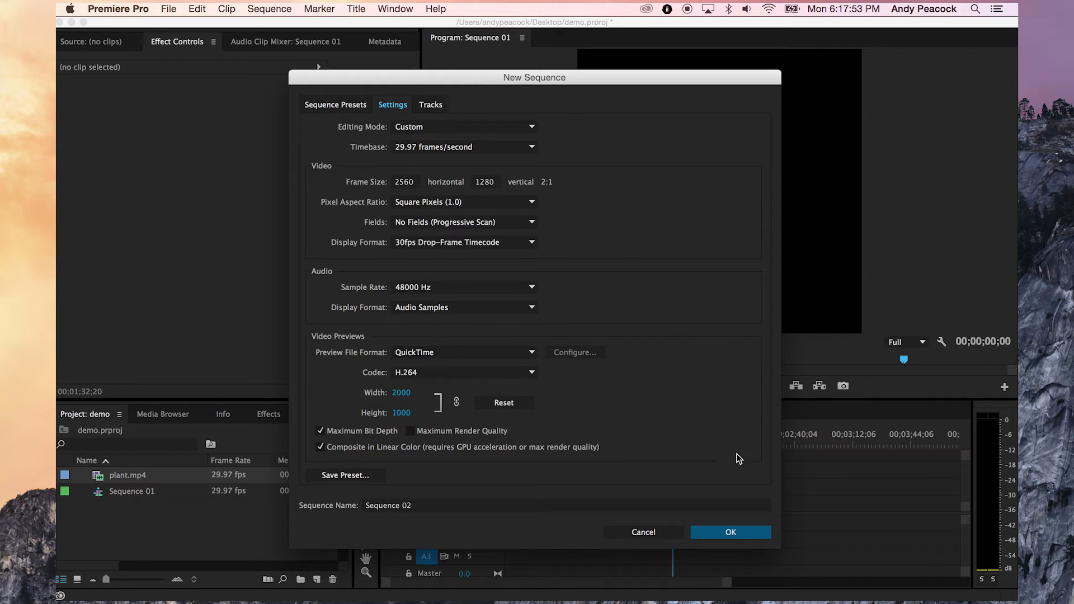
pyautogui.click(729, 532)
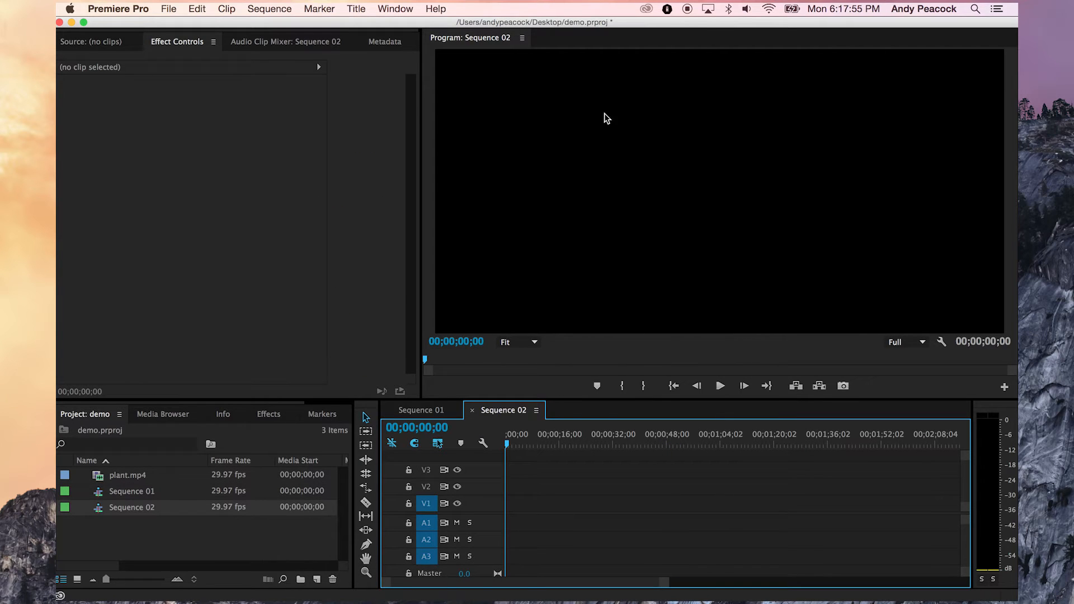
# - Import bridge_Director_Export.mp4 from the Desktop and lay it on Sequence 02's tracks
pyautogui.click(168, 9)
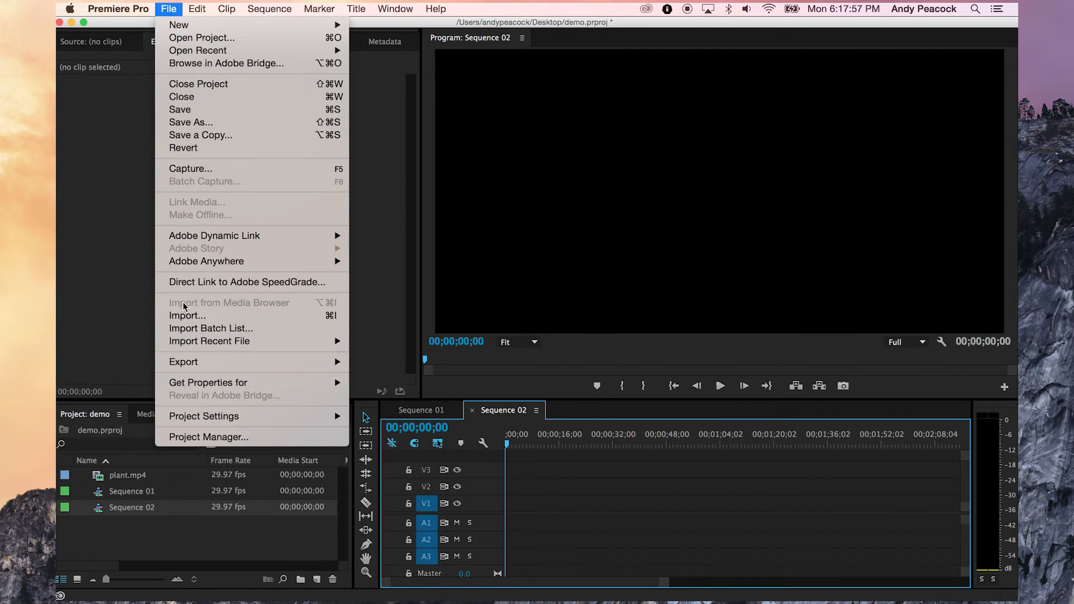
pyautogui.click(187, 315)
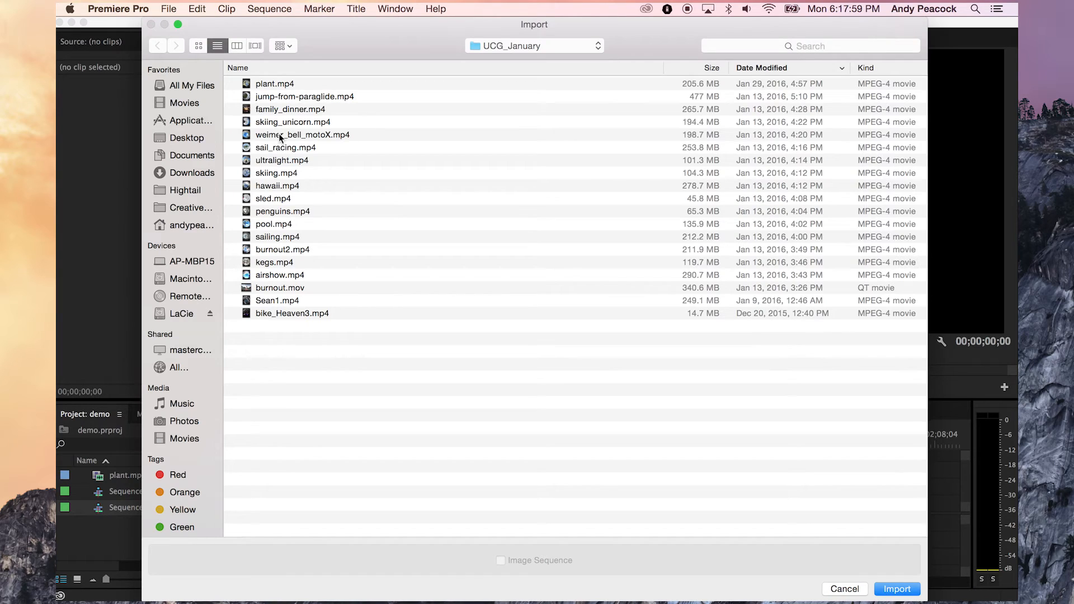
pyautogui.moveTo(186, 137)
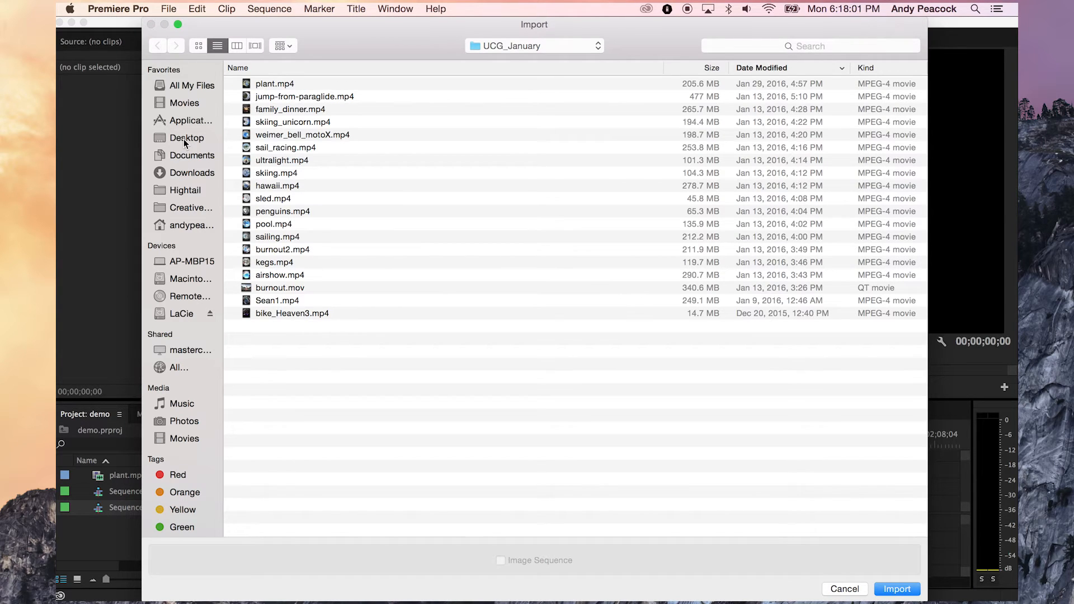
pyautogui.click(186, 138)
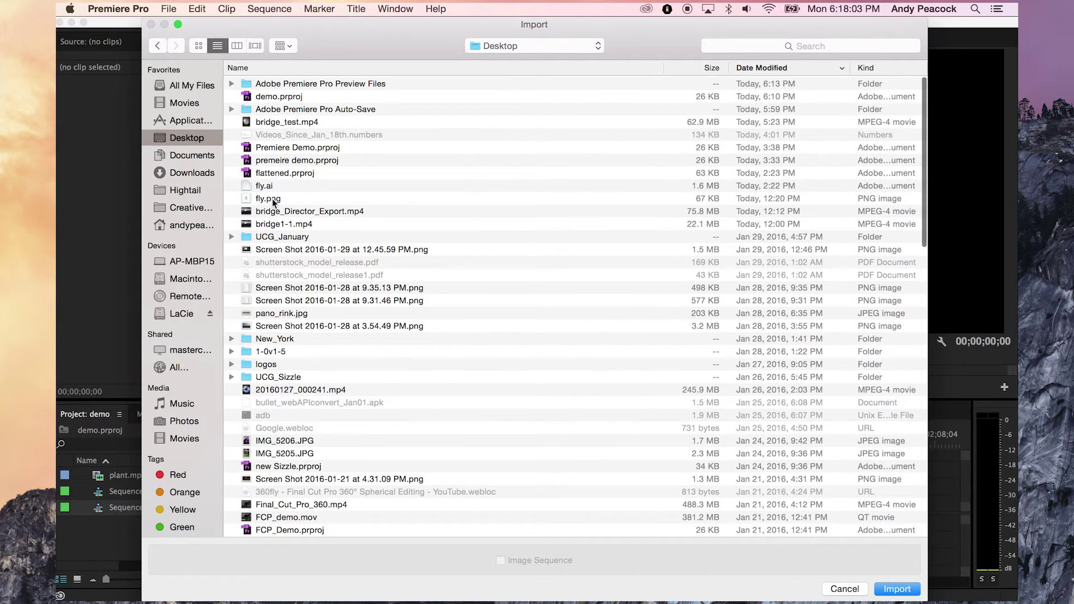
pyautogui.click(310, 211)
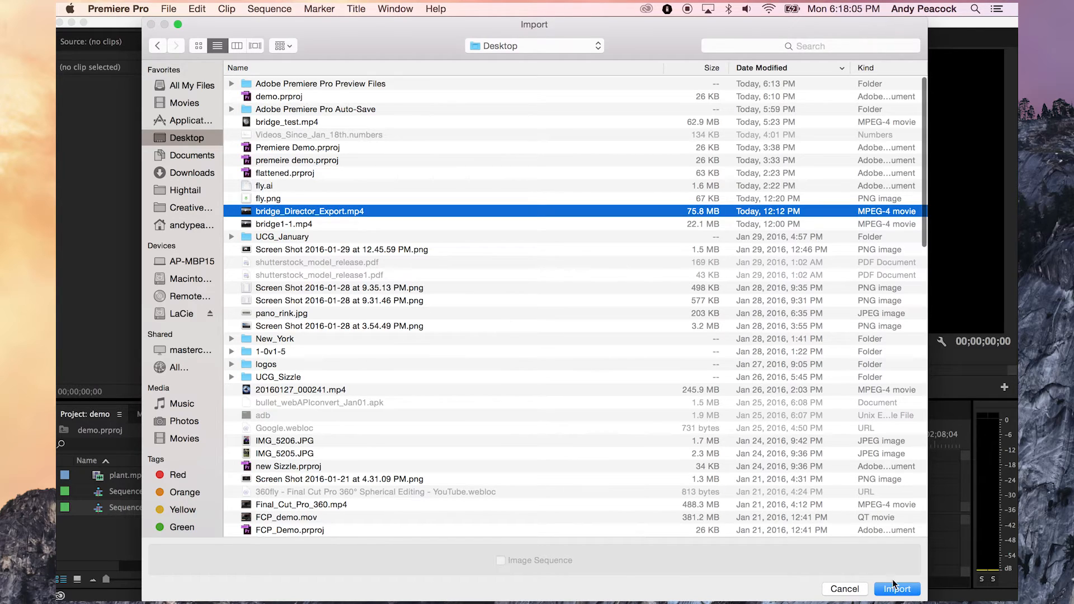
pyautogui.click(897, 589)
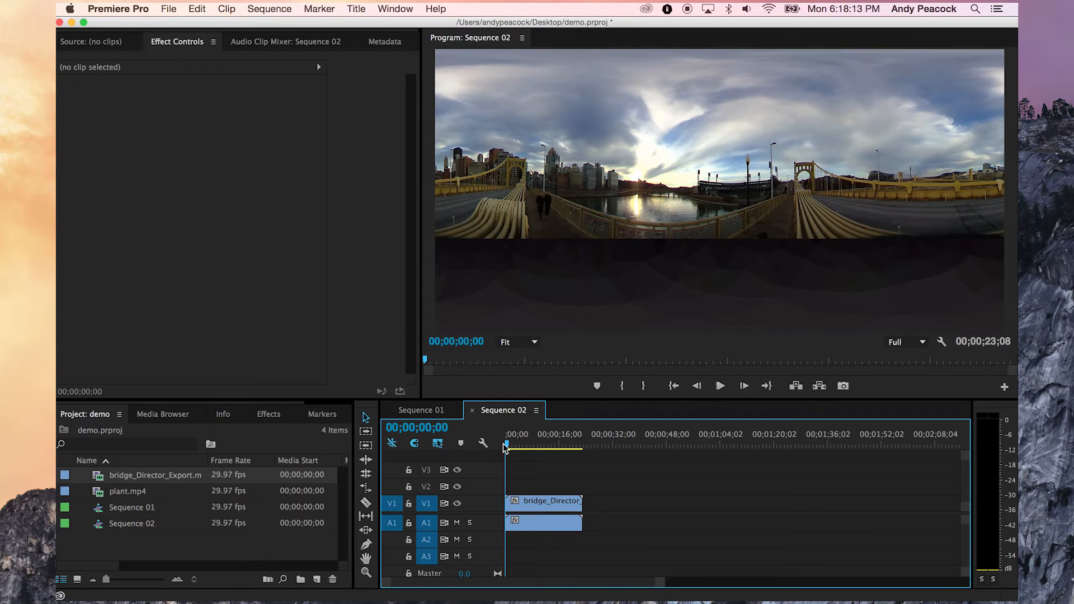
pyautogui.click(540, 444)
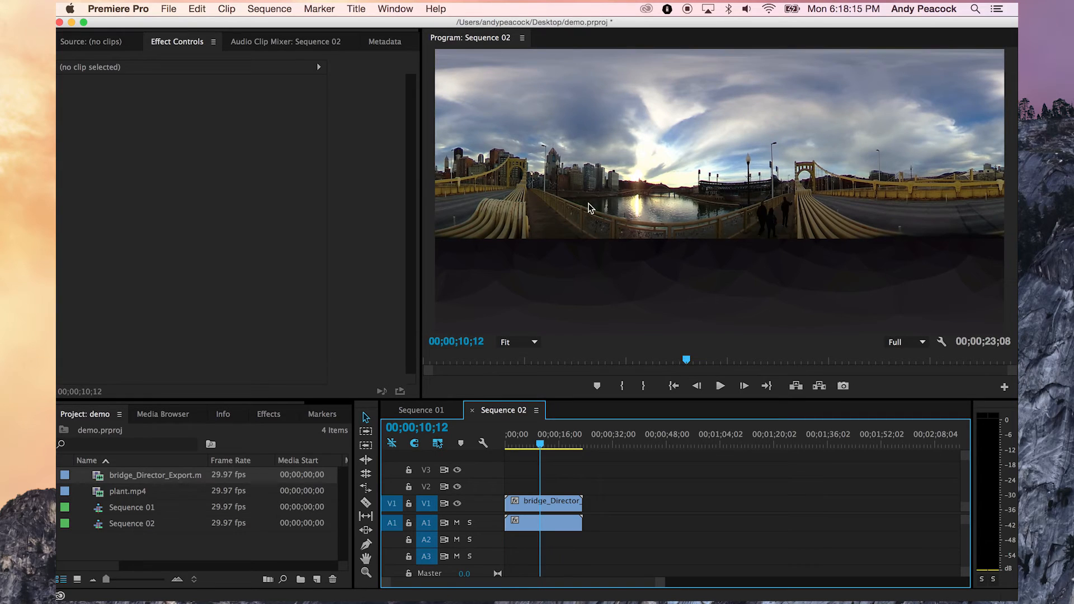
pyautogui.moveTo(607, 153)
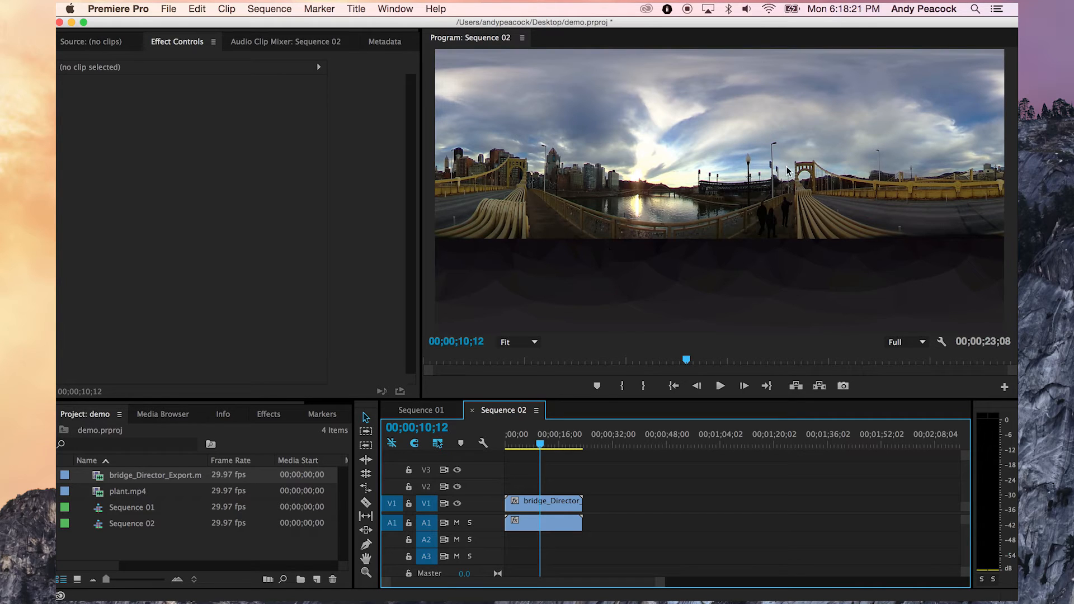
pyautogui.moveTo(671, 181)
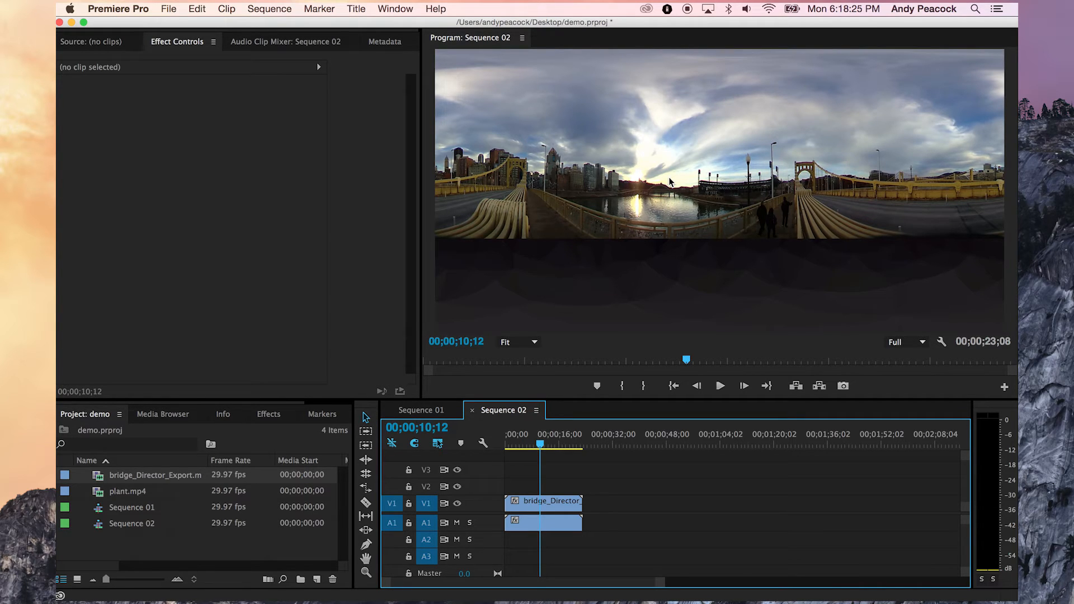
pyautogui.moveTo(439, 100)
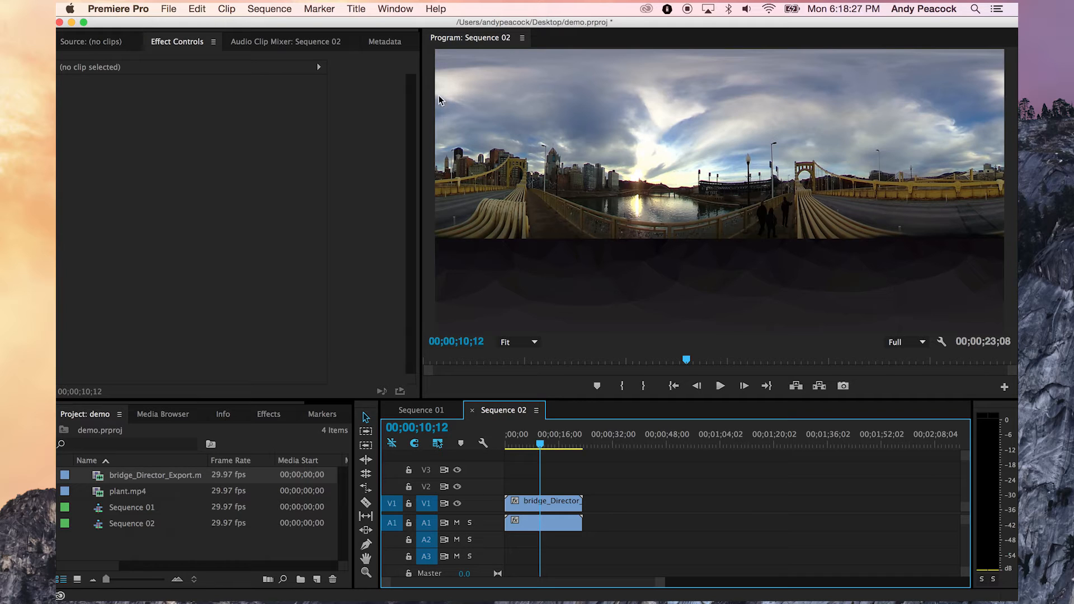
pyautogui.moveTo(527, 293)
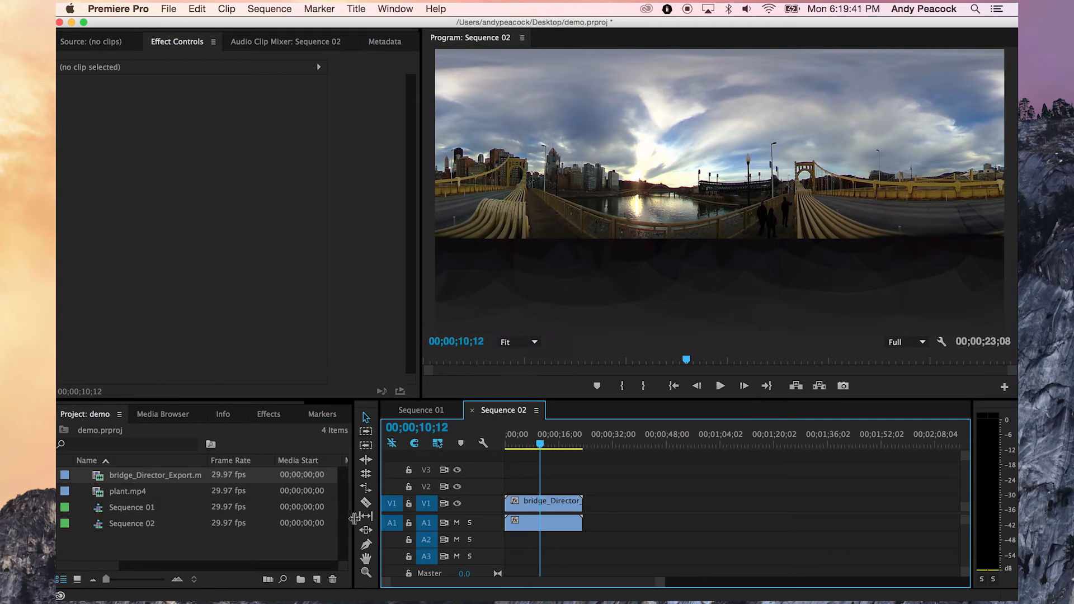
# - Razor-cut the bridge clip and remove the excess, leaving about 16 seconds
pyautogui.click(366, 504)
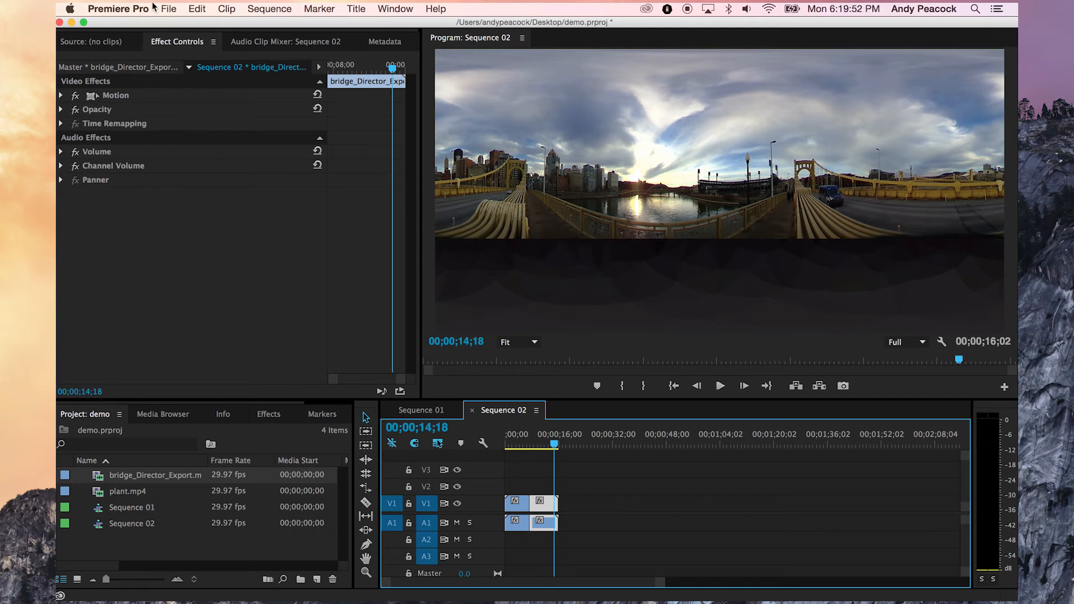
# - Set Sequence 02's H.264 export to VBR 2-pass at 20.72 Mbps target and maximum
pyautogui.click(169, 8)
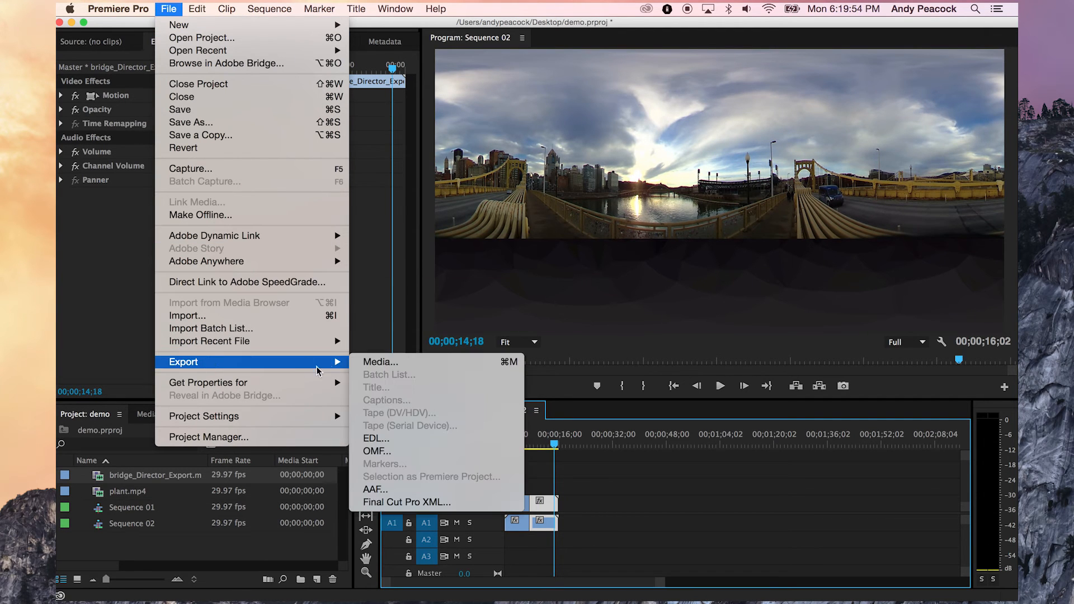
pyautogui.click(380, 361)
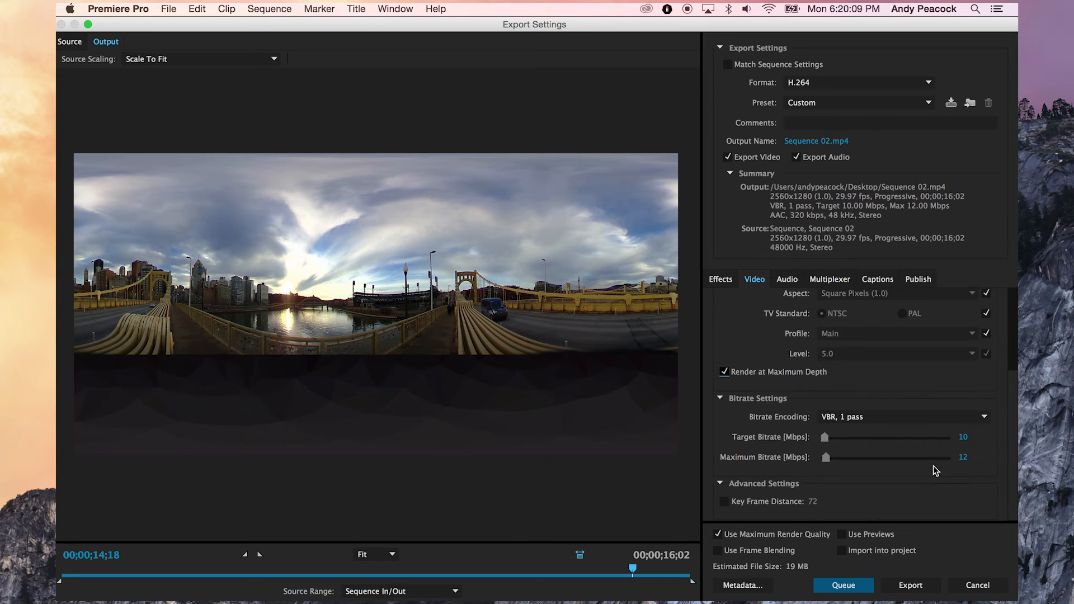
pyautogui.click(901, 416)
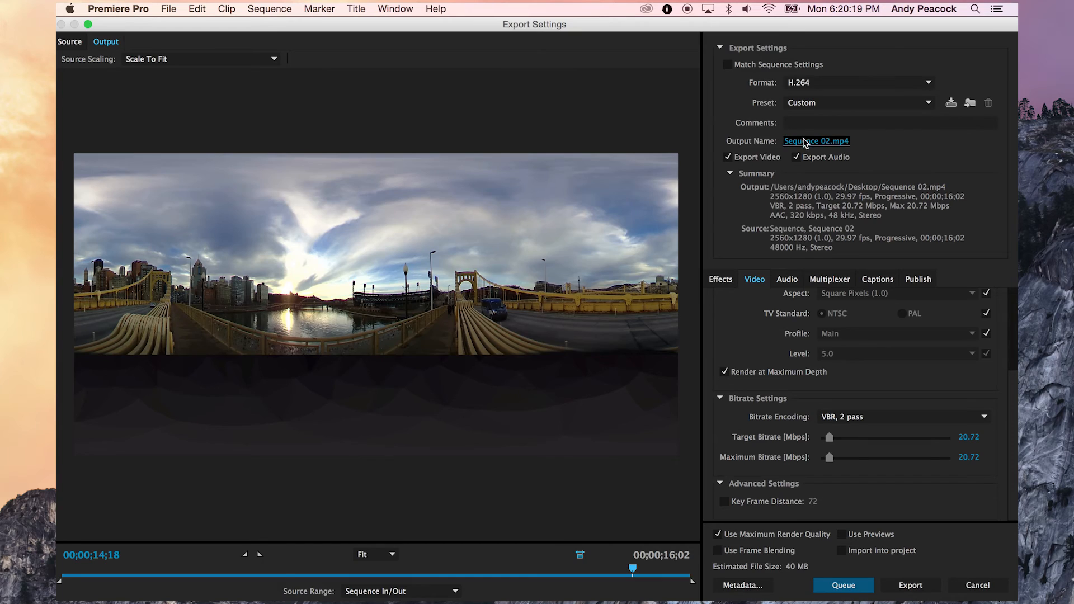
# - Save the export as bridge_flat.mp4 on the Desktop and return to editing
pyautogui.click(816, 141)
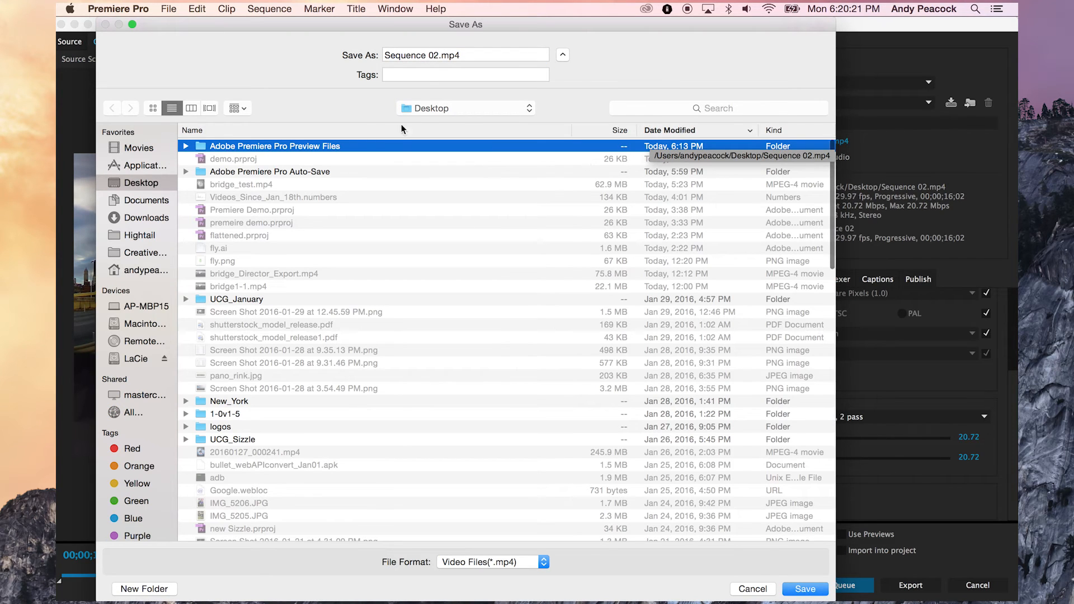
pyautogui.click(466, 54)
pyautogui.write('bridge_flat')
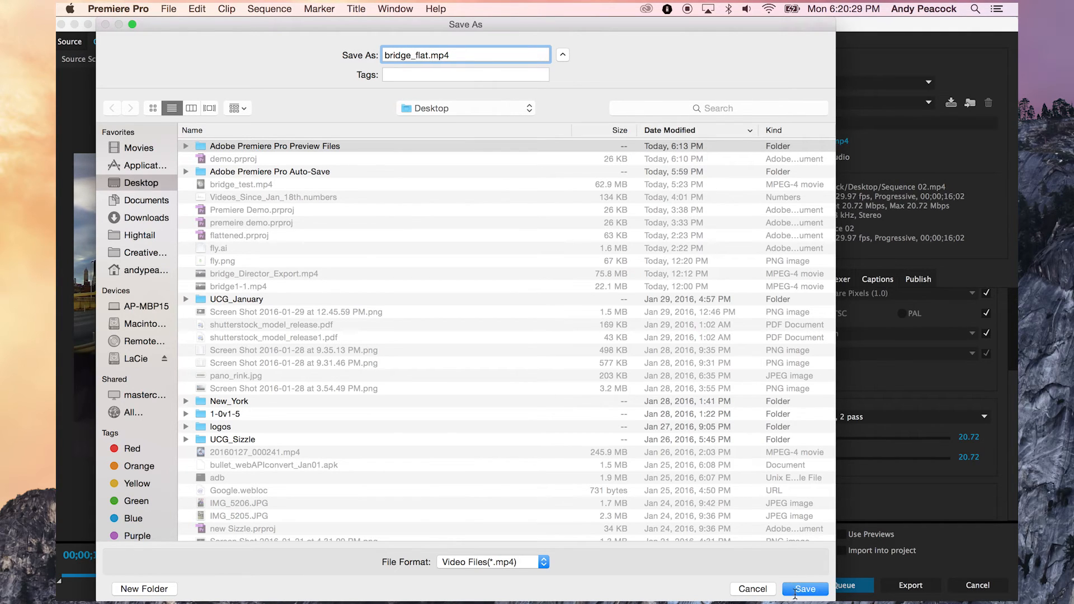
pyautogui.click(805, 590)
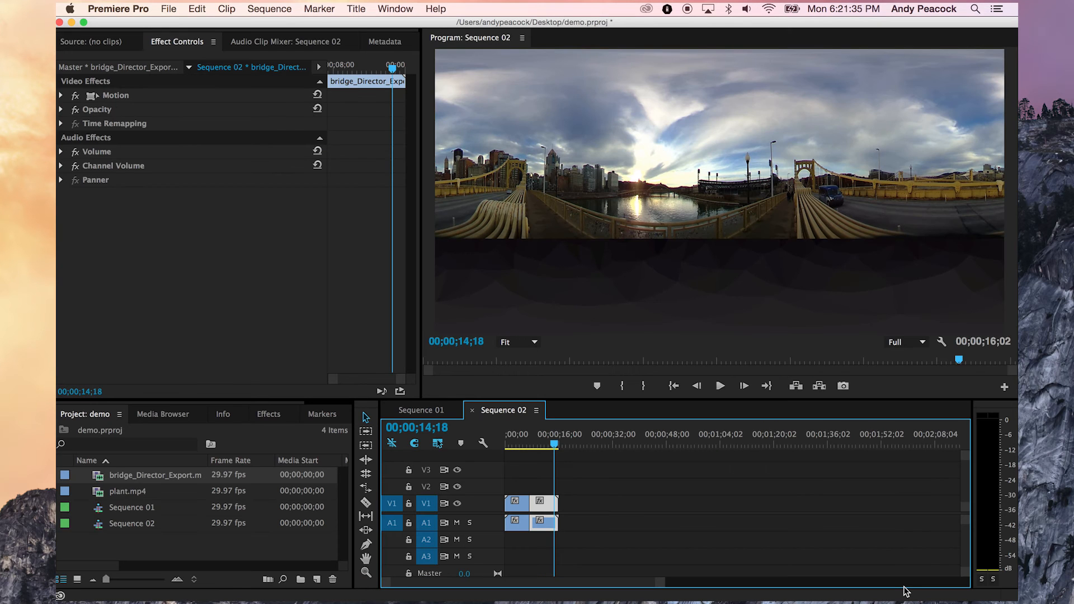
# - Hide Premiere Pro so the desktop with bridge_flat.mp4 is visible
pyautogui.click(118, 9)
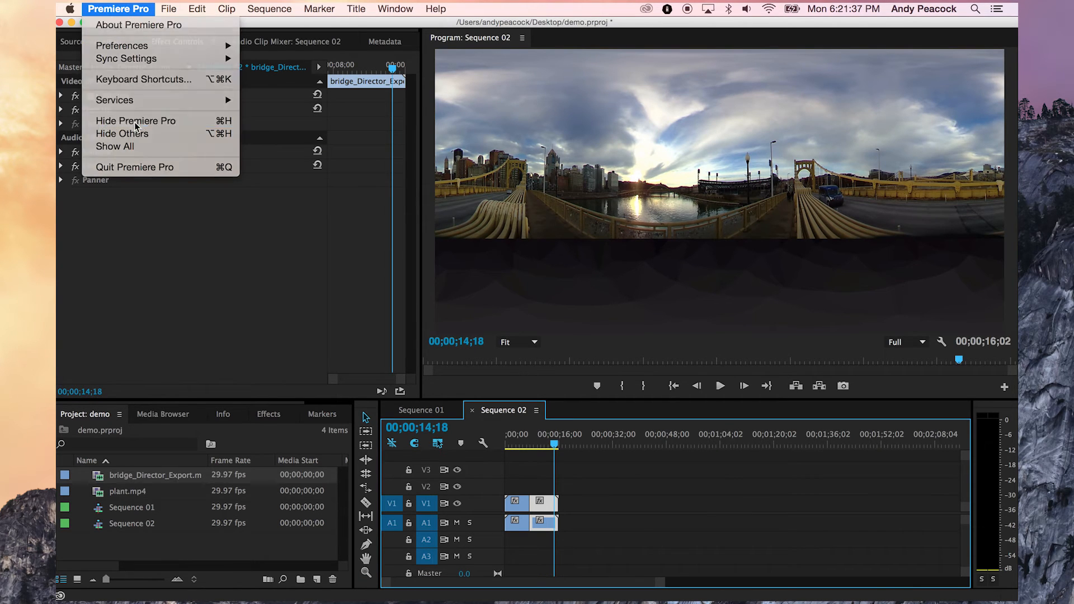
pyautogui.click(135, 120)
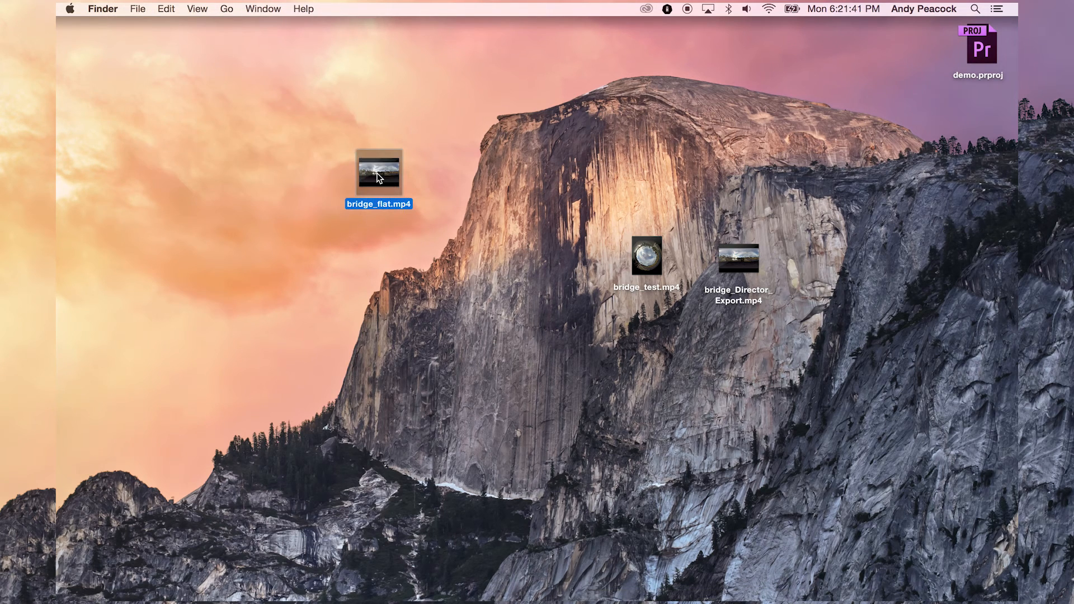
# - Preview bridge_flat.mp4 in Quick Look, play it as a flat panorama, then close the preview
pyautogui.doubleClick(378, 171)
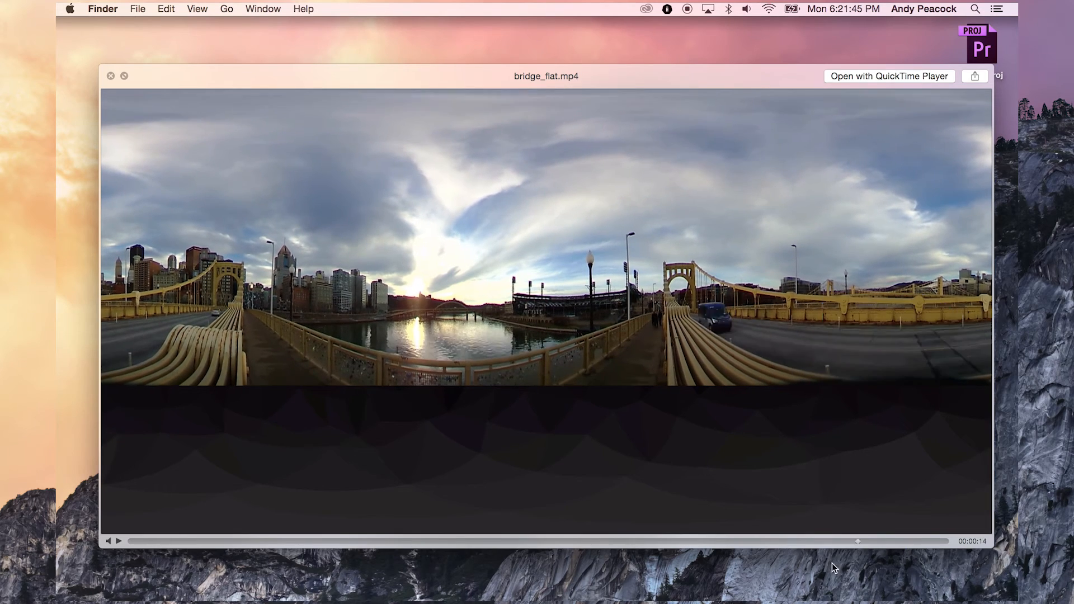
pyautogui.click(117, 540)
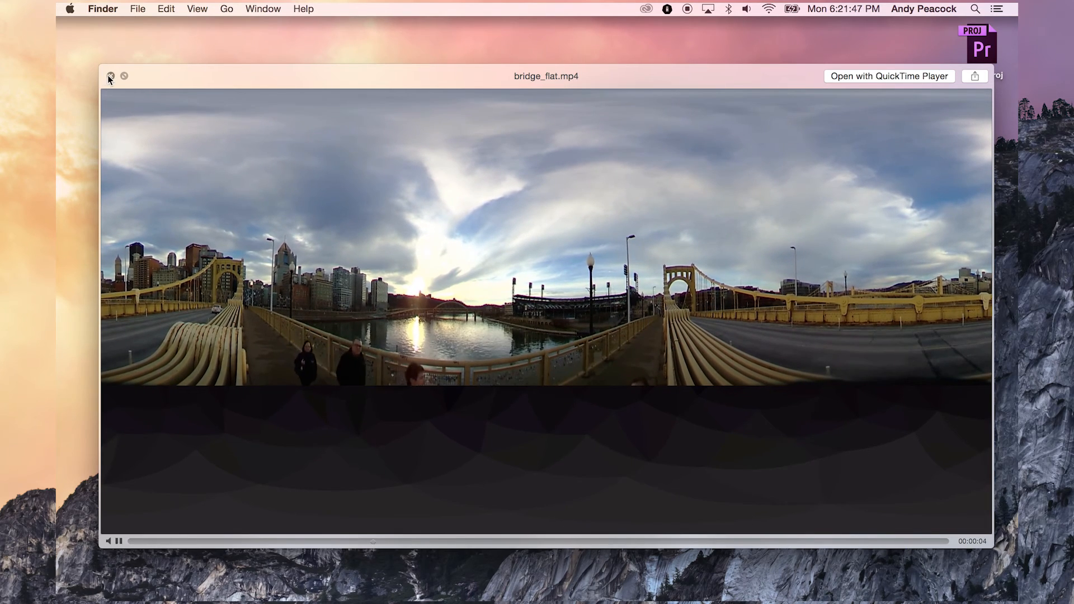
pyautogui.click(110, 76)
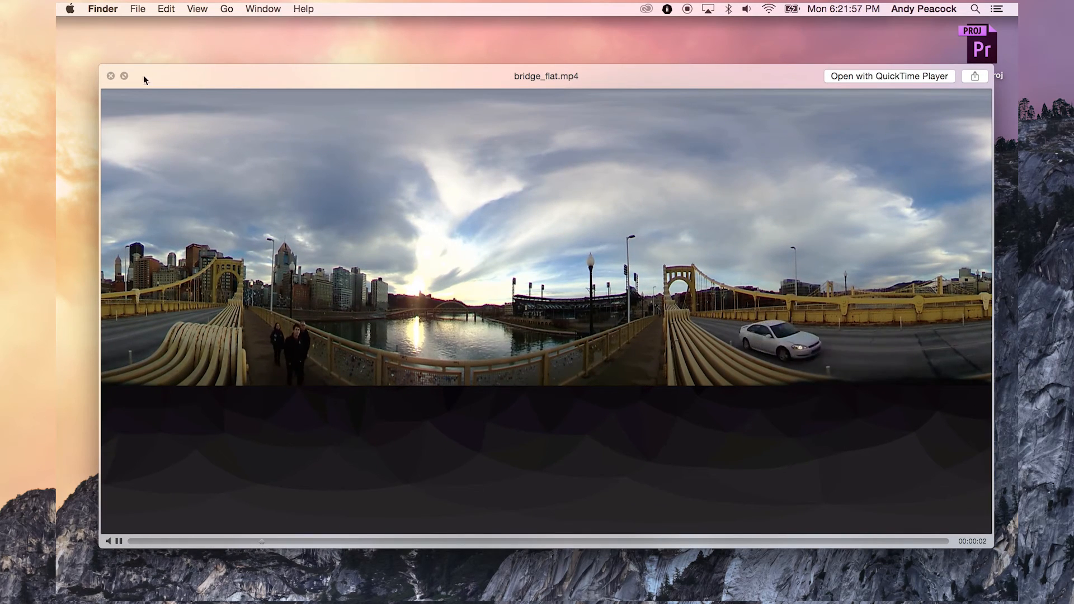
pyautogui.click(111, 75)
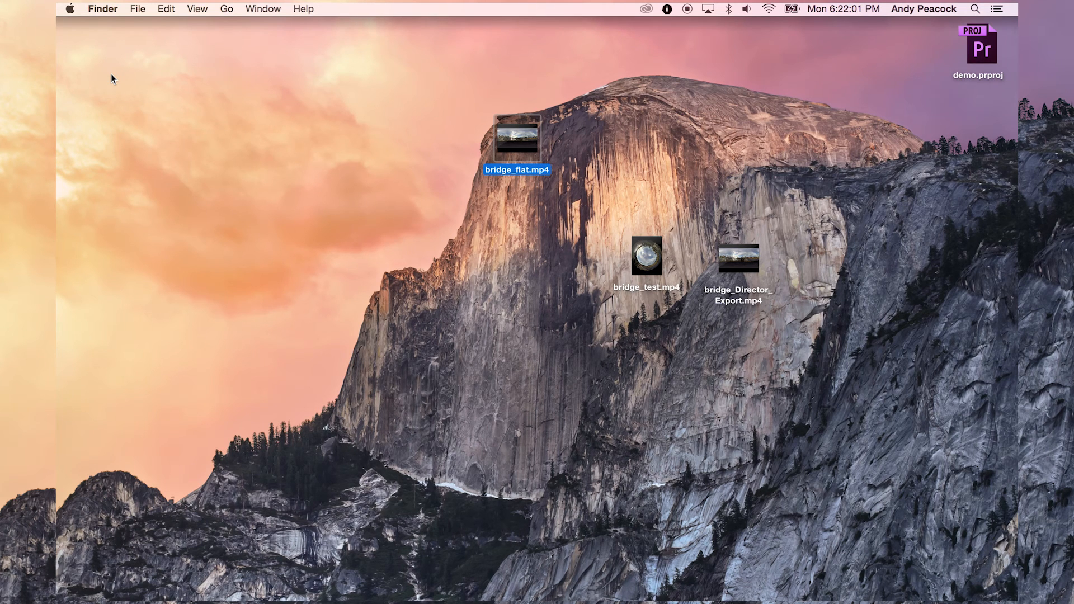
pyautogui.click(445, 177)
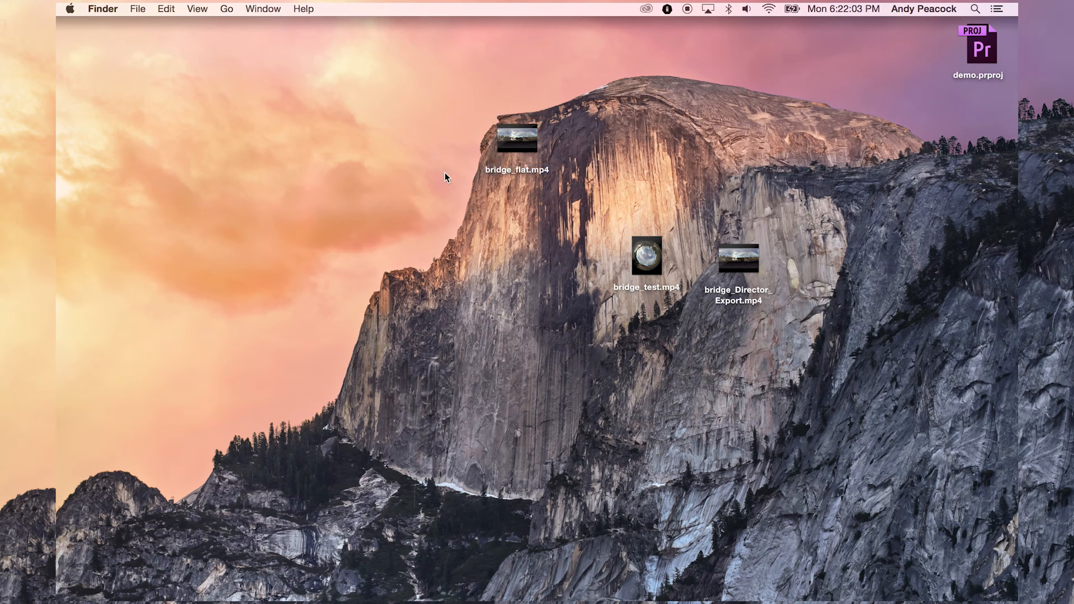
pyautogui.moveTo(495, 528)
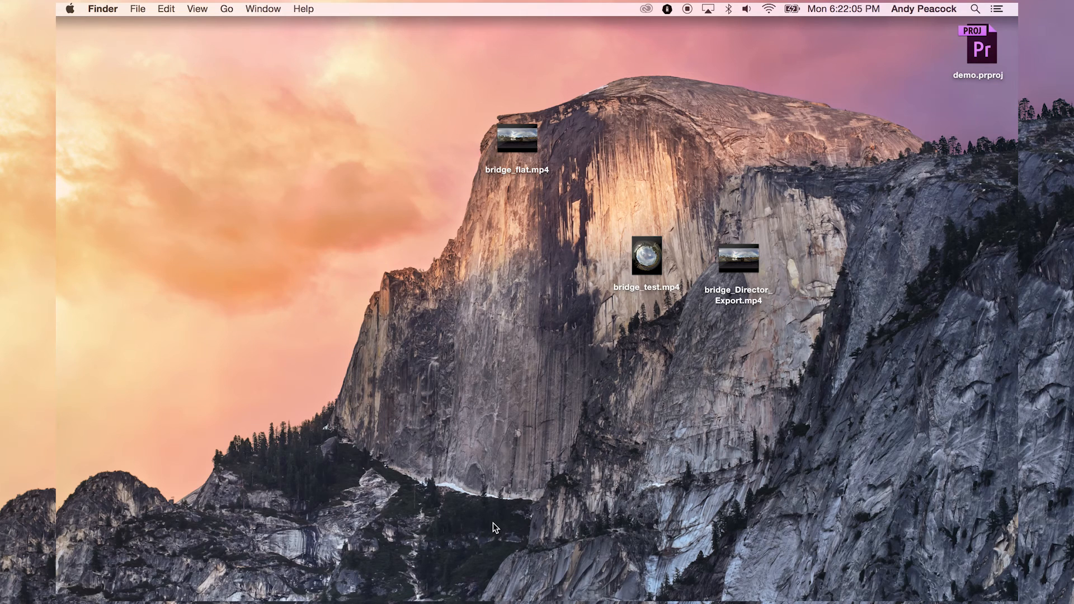
pyautogui.moveTo(541, 348)
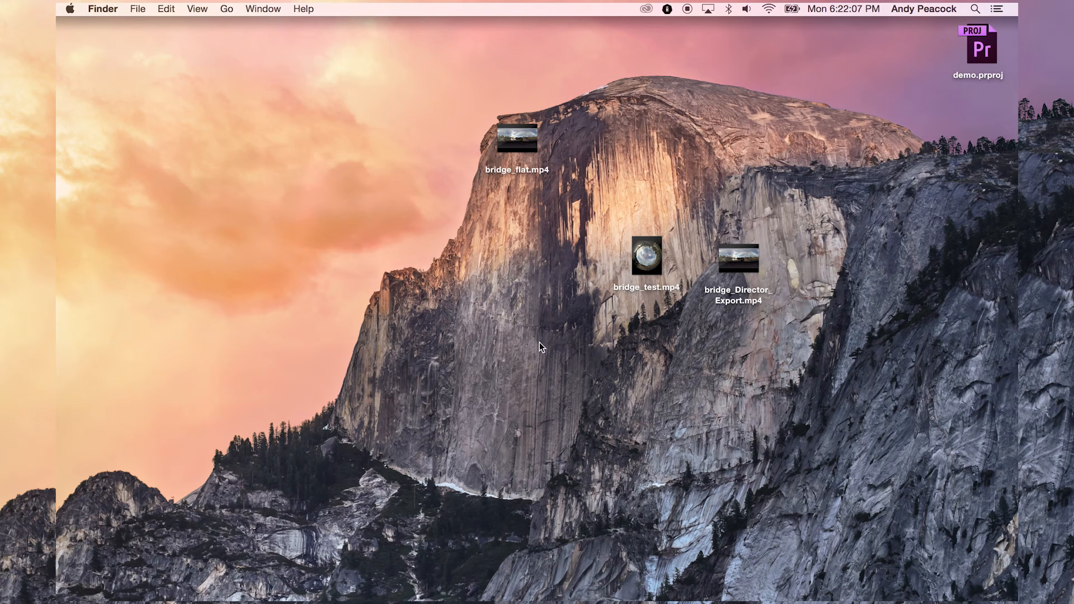
pyautogui.moveTo(539, 345)
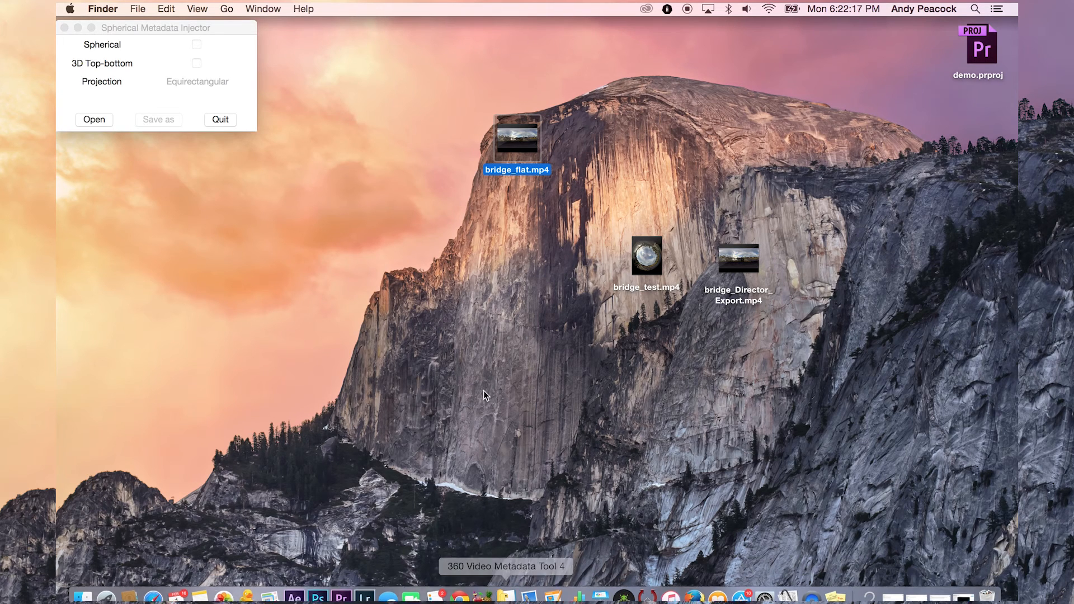
pyautogui.moveTo(100, 117)
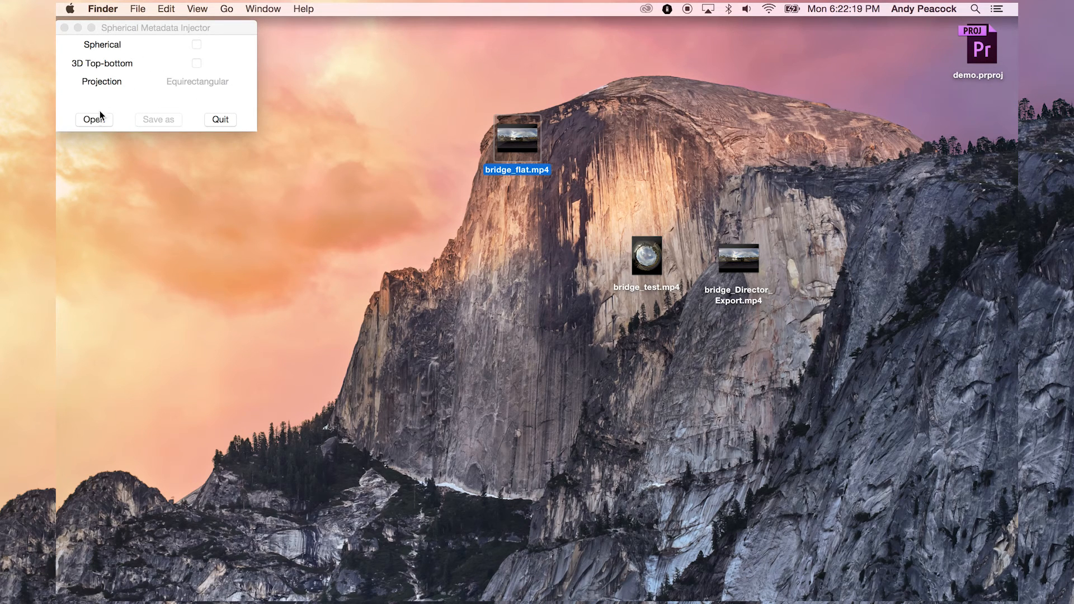
# - Load bridge_flat.mp4, tag it Spherical, and save bridge_flat_injected.mp4 to the Desktop
pyautogui.click(94, 120)
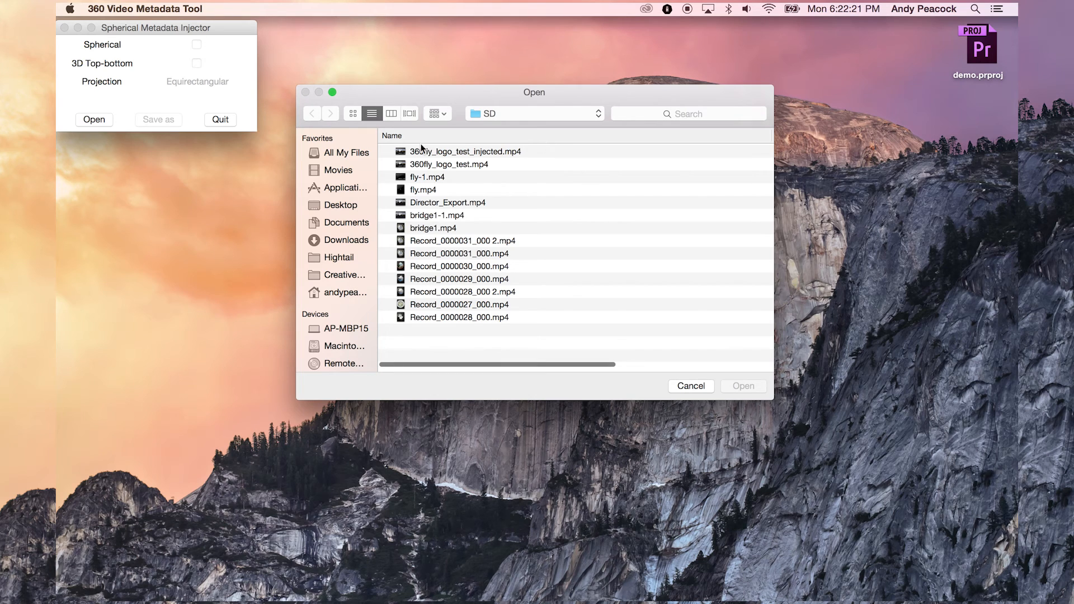
pyautogui.click(340, 205)
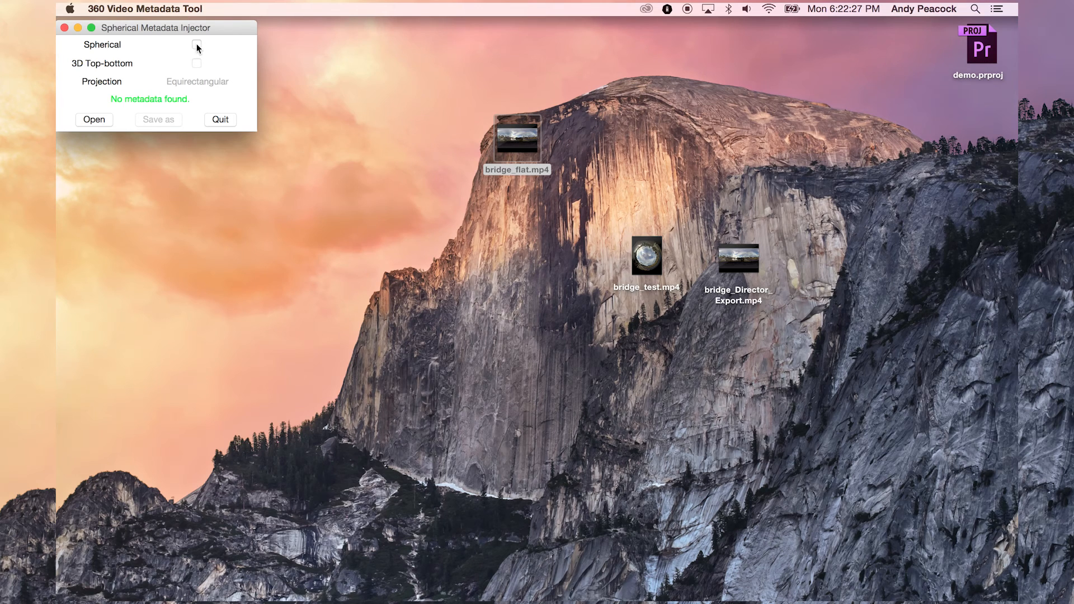
pyautogui.click(197, 45)
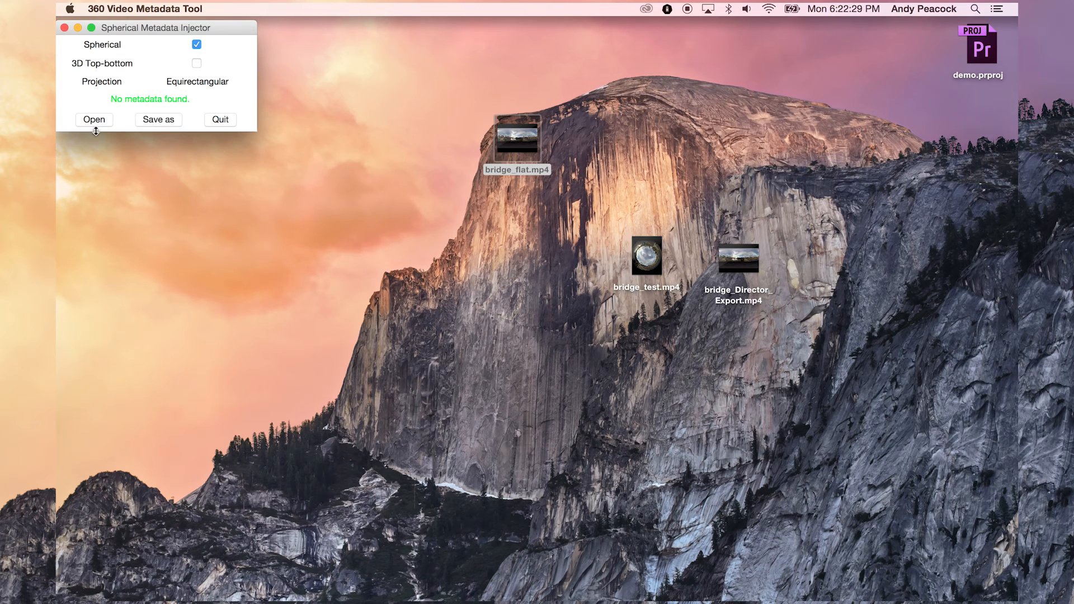
pyautogui.click(157, 120)
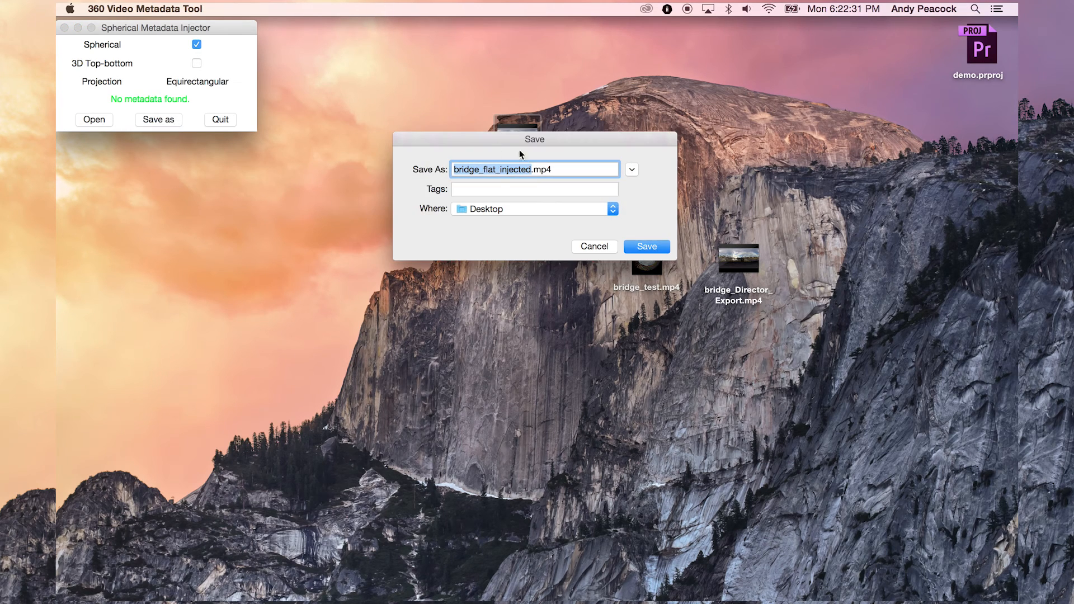
pyautogui.click(644, 246)
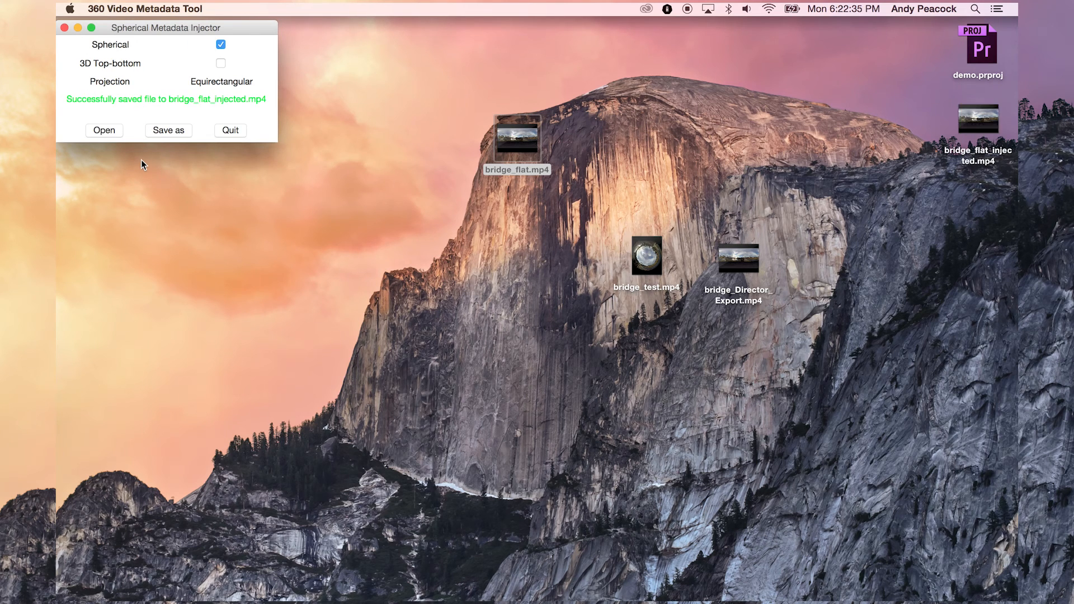
pyautogui.moveTo(195, 124)
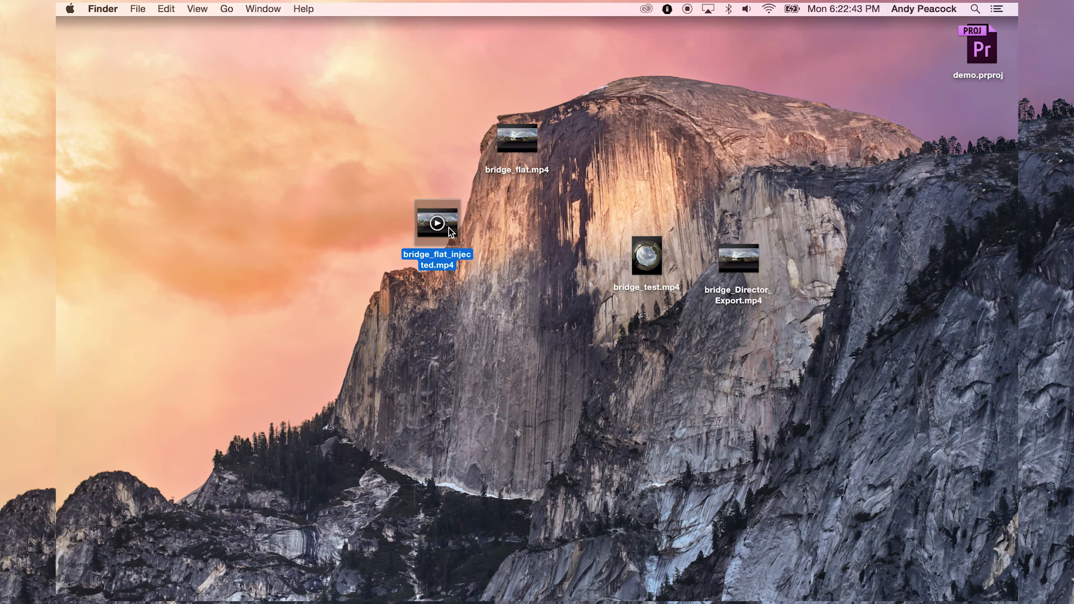
# - View bridge_flat_injected.mp4's flat 16-second panorama in QuickTime Player, then close it
pyautogui.doubleClick(436, 220)
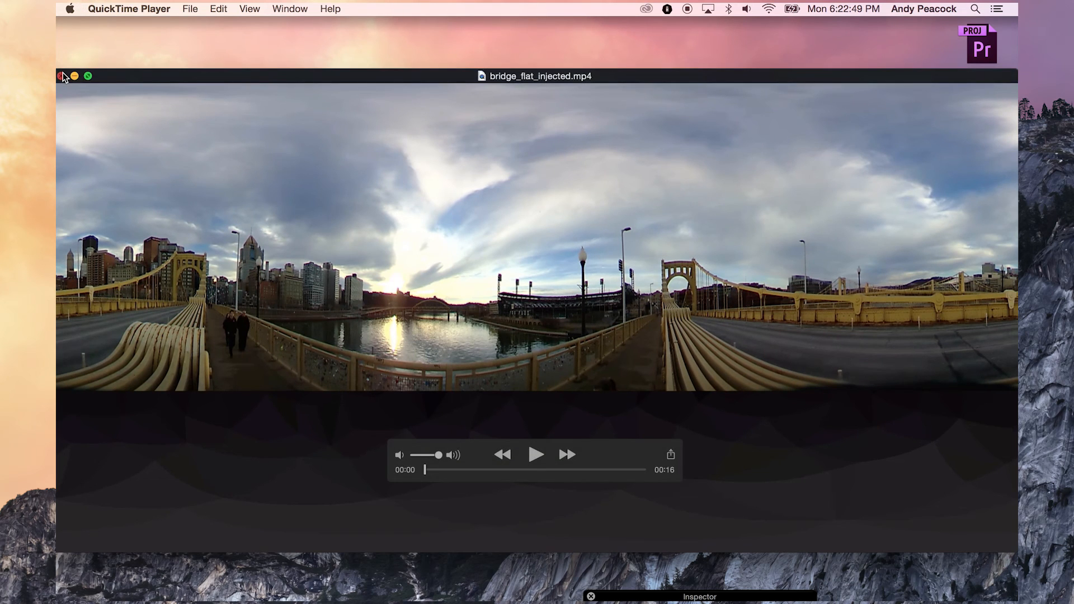
pyautogui.click(61, 76)
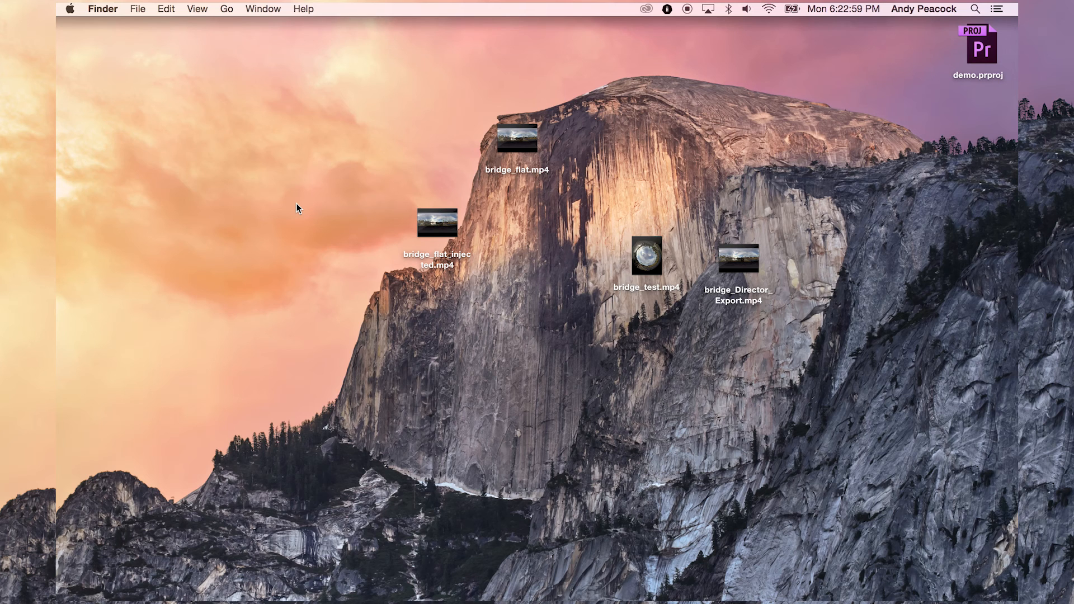
pyautogui.moveTo(646, 255)
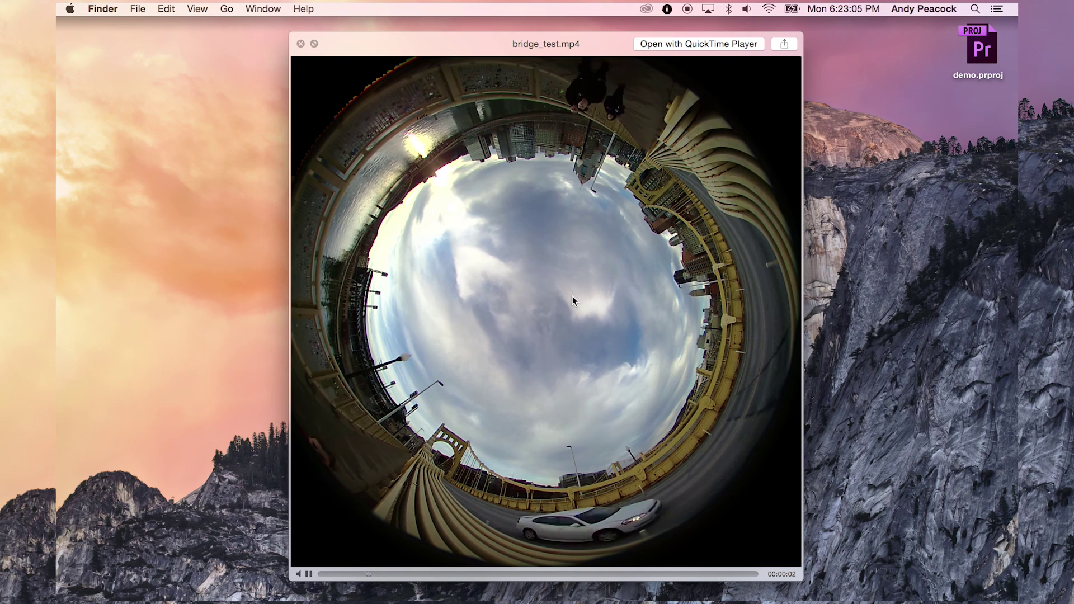
pyautogui.press('escape')
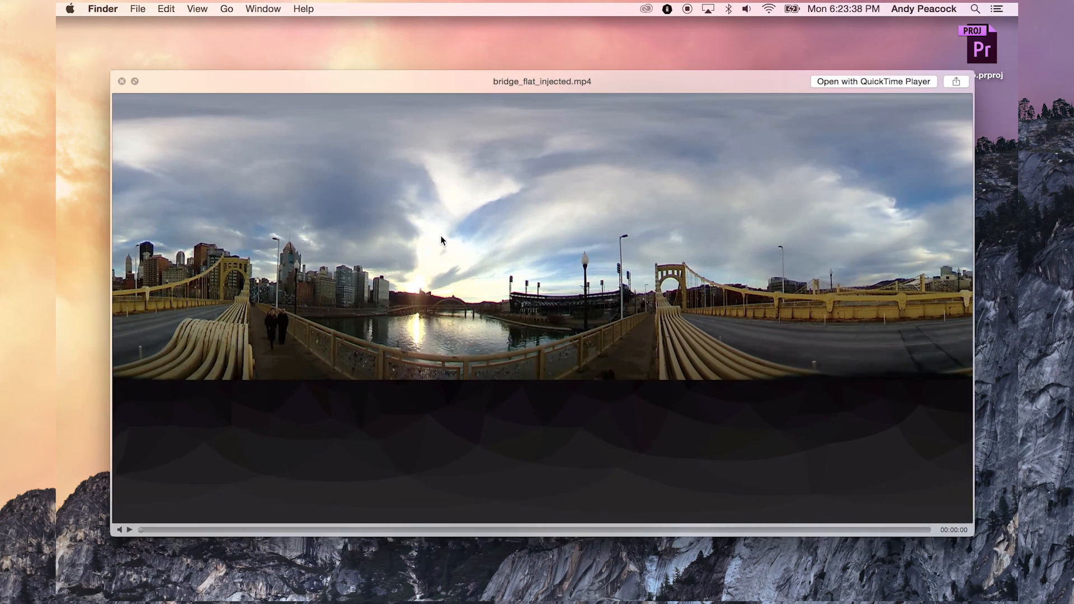
pyautogui.click(130, 530)
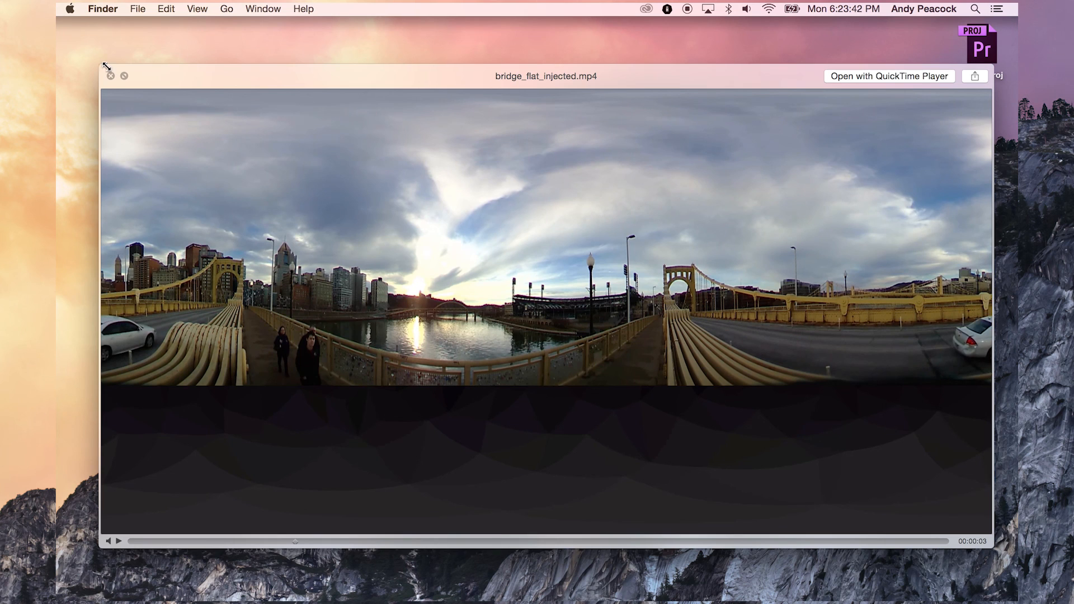
pyautogui.click(110, 75)
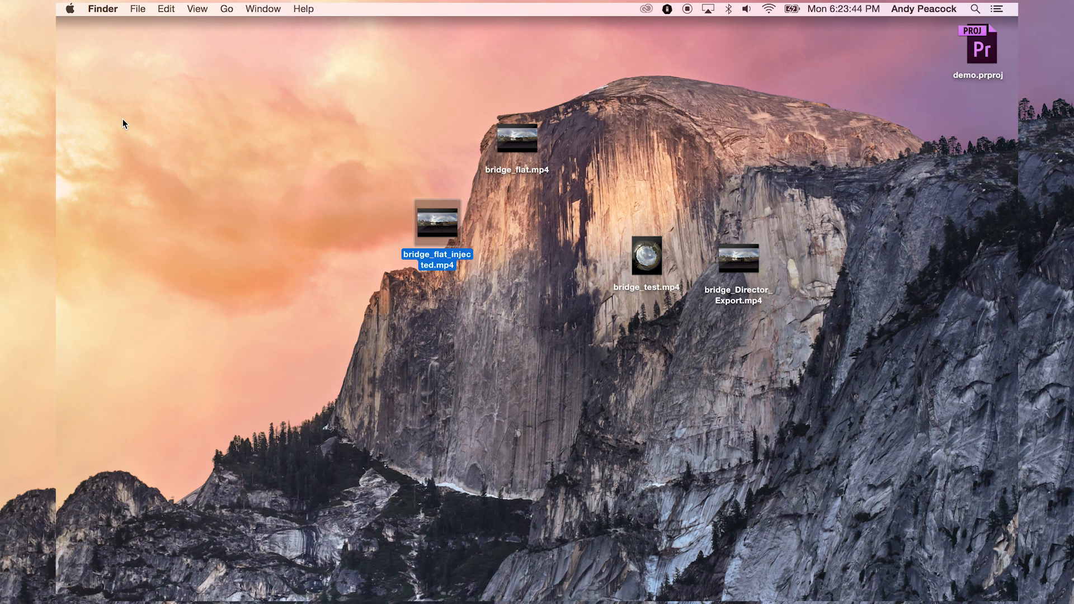